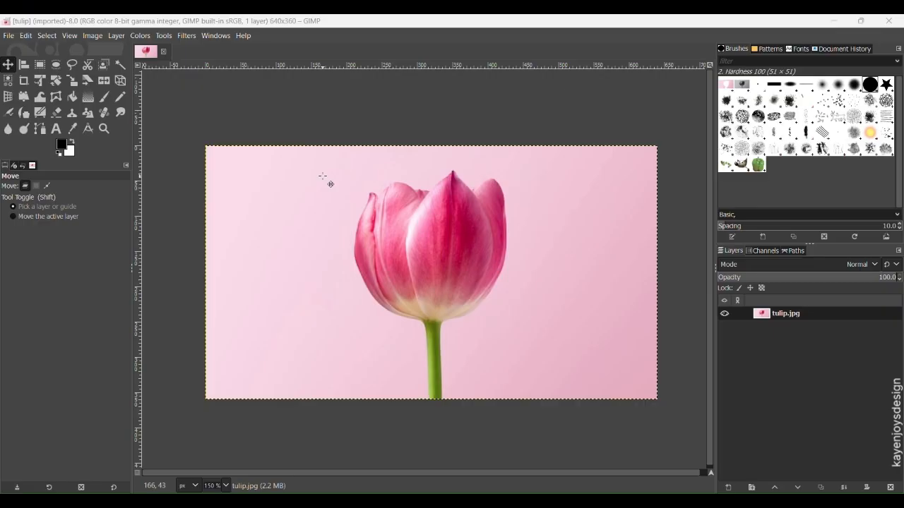
Step: Toggle Quick Mask on the tulip photo from the Select menu
left_click(46, 36)
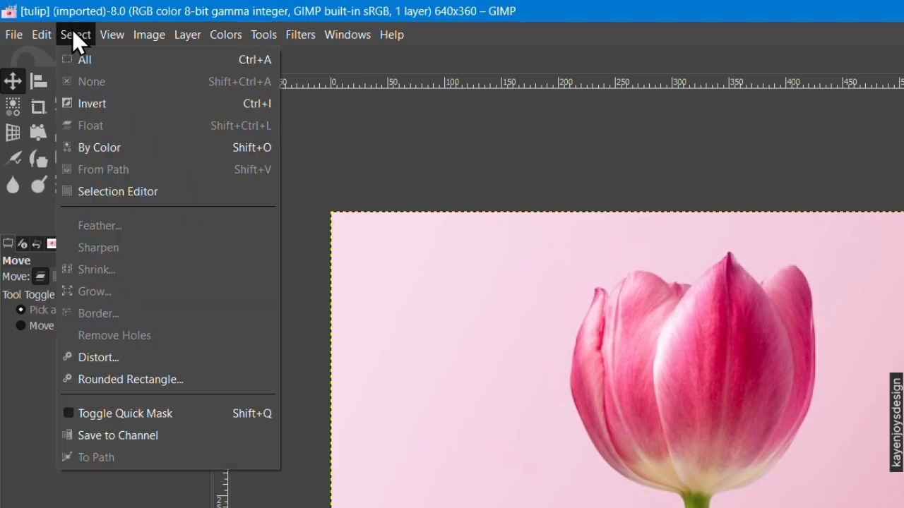
mouse_move(125, 413)
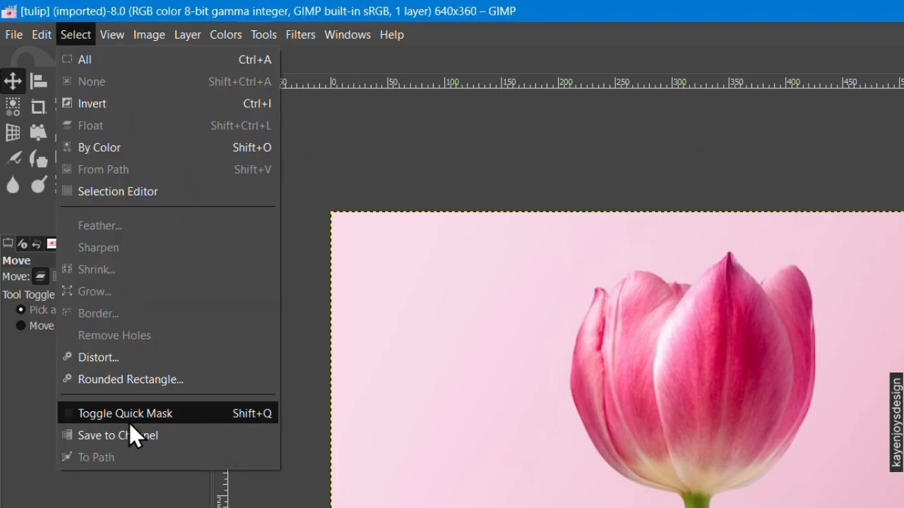
left_click(125, 413)
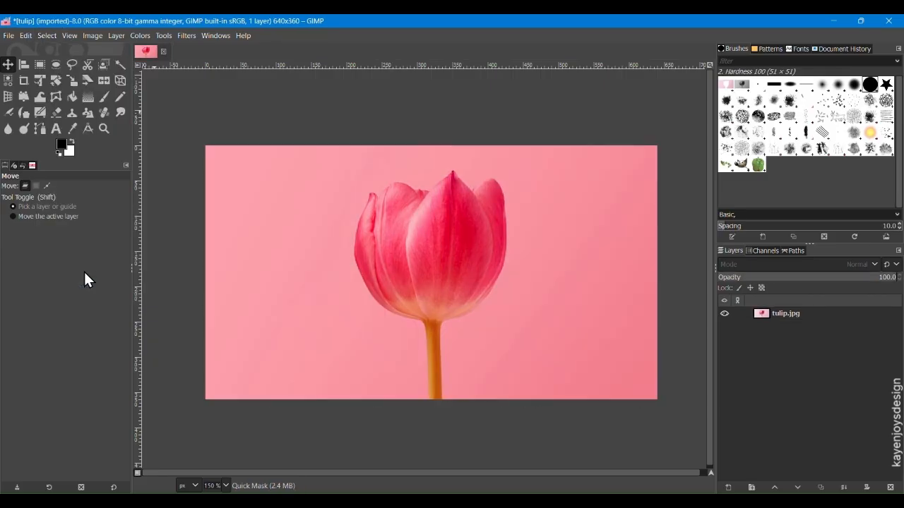
mouse_move(56, 112)
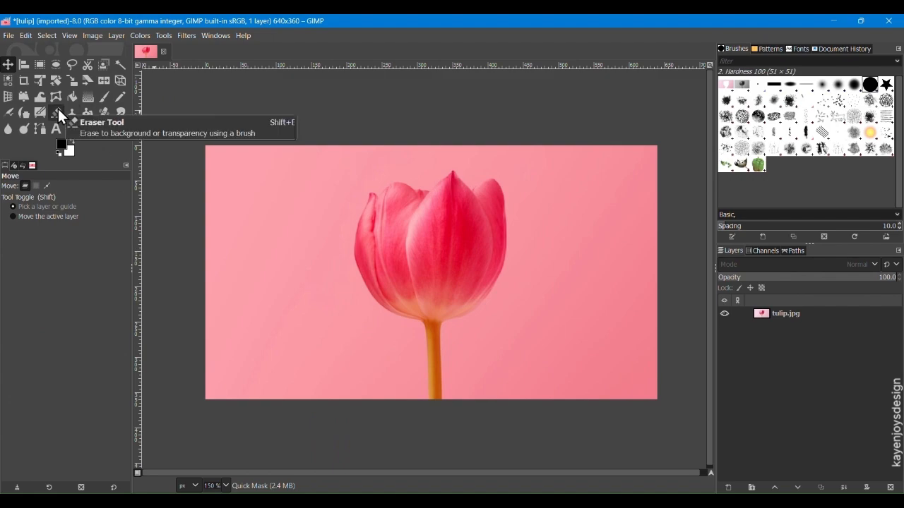
Step: Erase the quick mask from the tulip's petals and stem, undoing a stray stroke
left_click(56, 111)
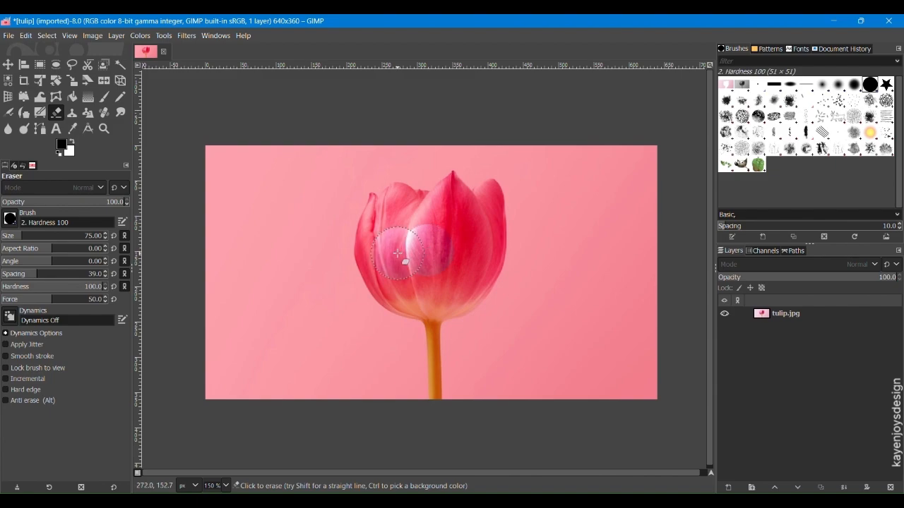
left_click_drag(397, 253, 450, 227)
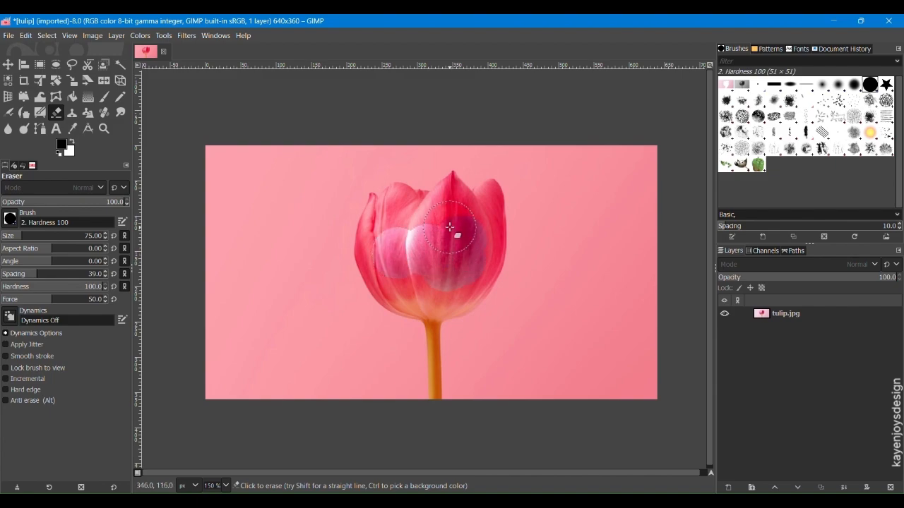
key("ctrl+z")
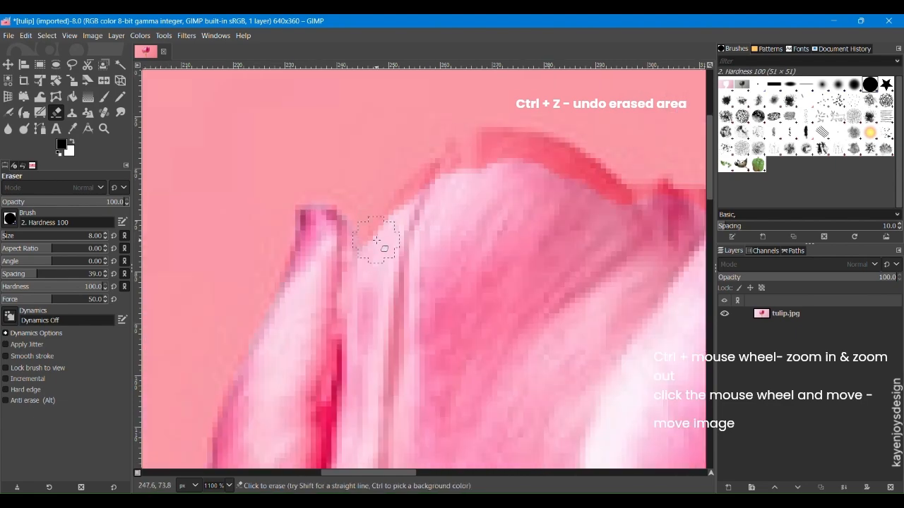
scroll("down", 3)
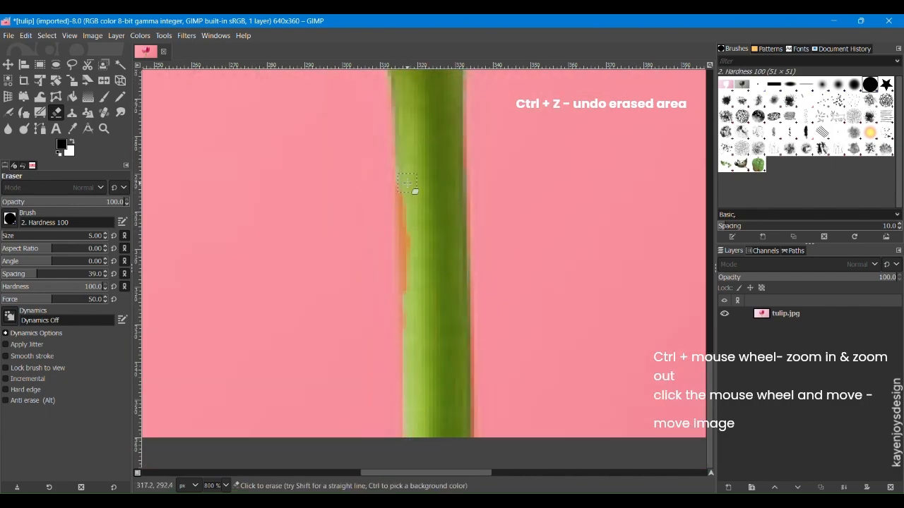
scroll("down", 3)
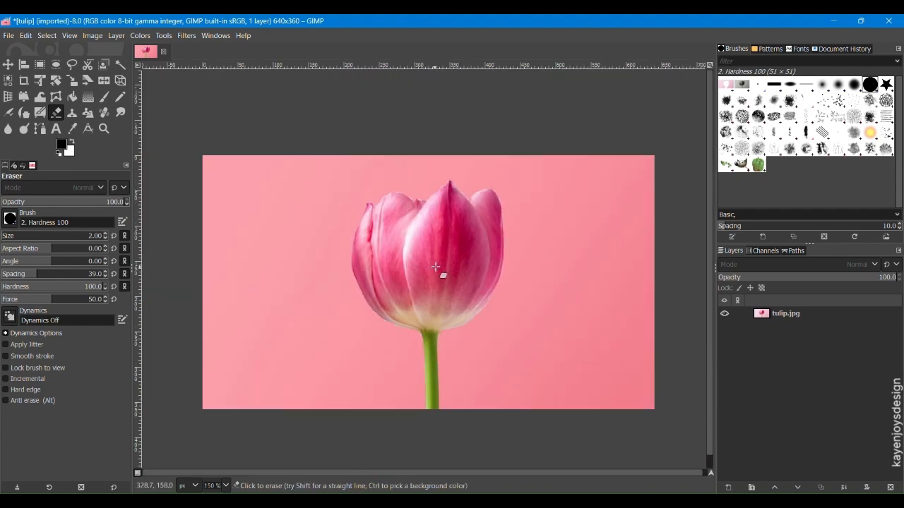
Step: Exit Quick Mask, invert the selection, cut the pink background, and select none
key("shift+q")
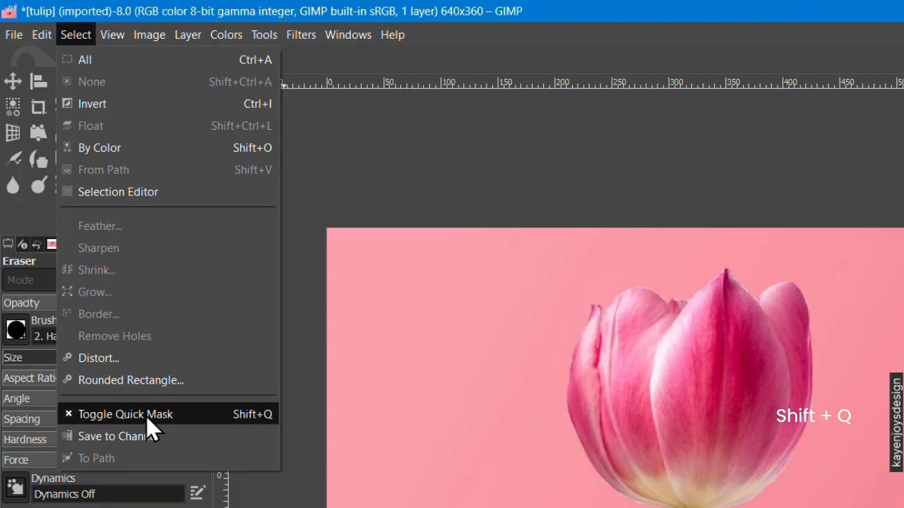
left_click(125, 414)
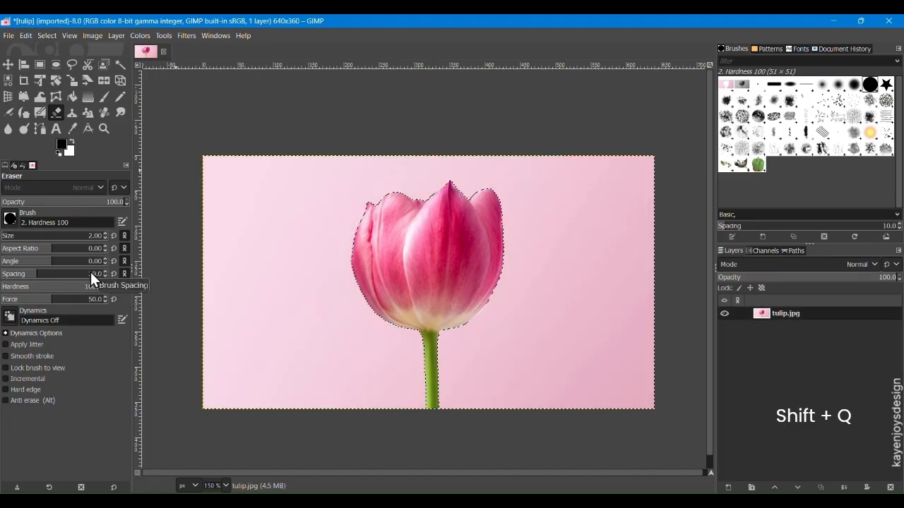
left_click(47, 35)
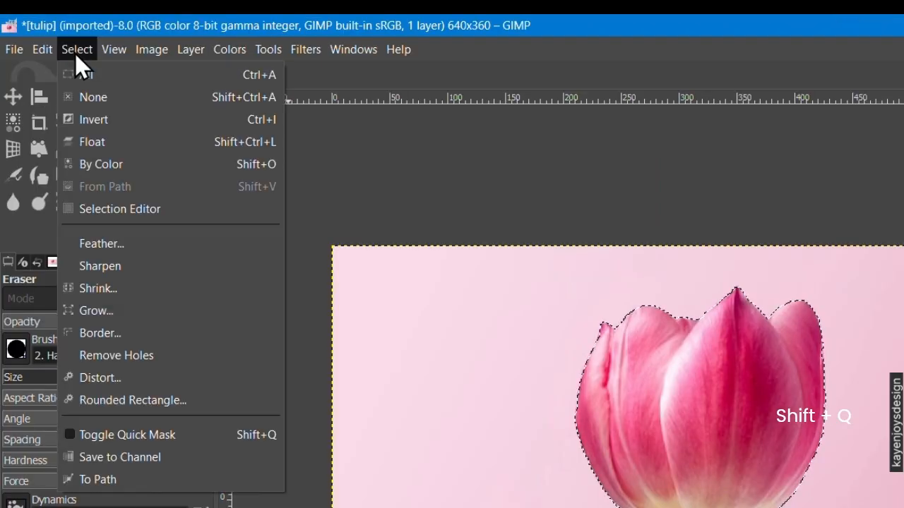
mouse_move(117, 122)
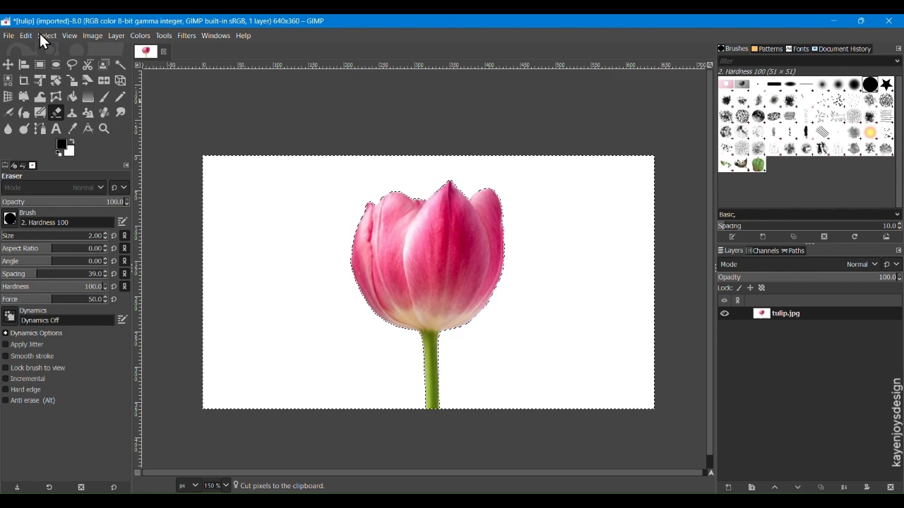
left_click(47, 36)
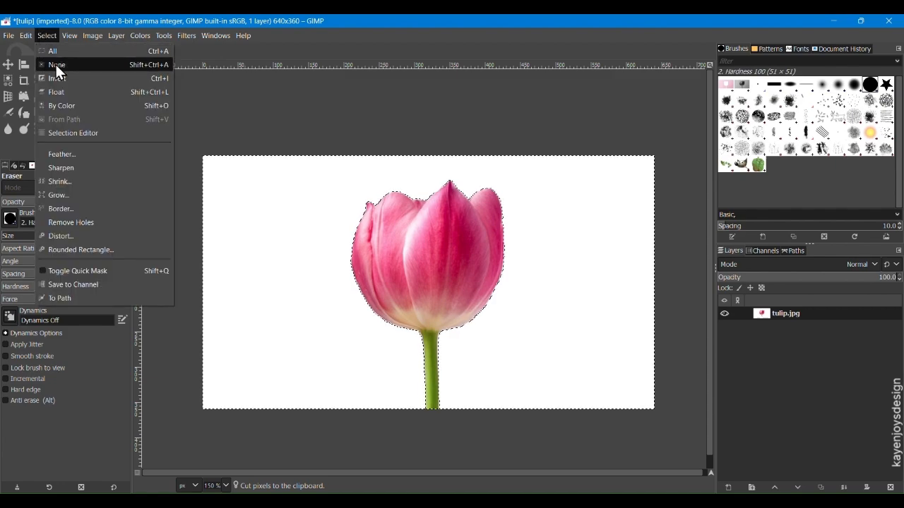
left_click(56, 64)
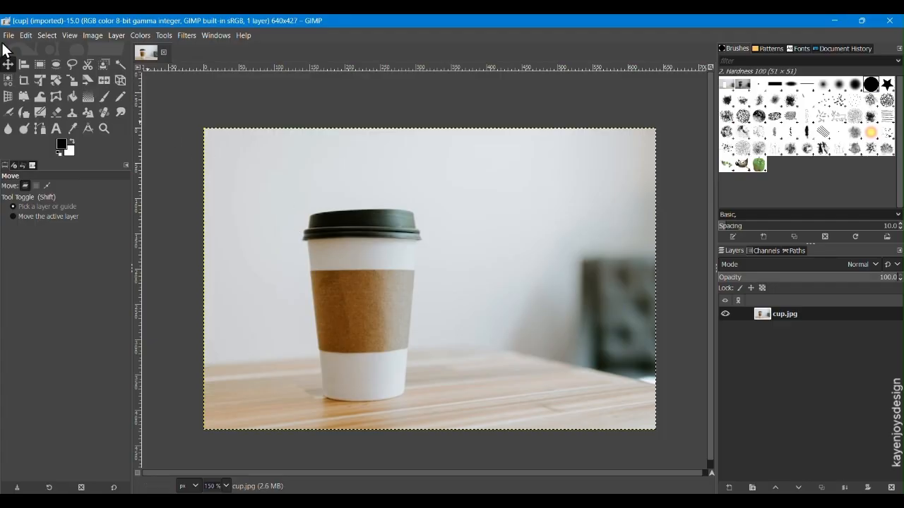
Step: Browse the File menu, then switch to the Free Select tool for the cup
left_click(9, 34)
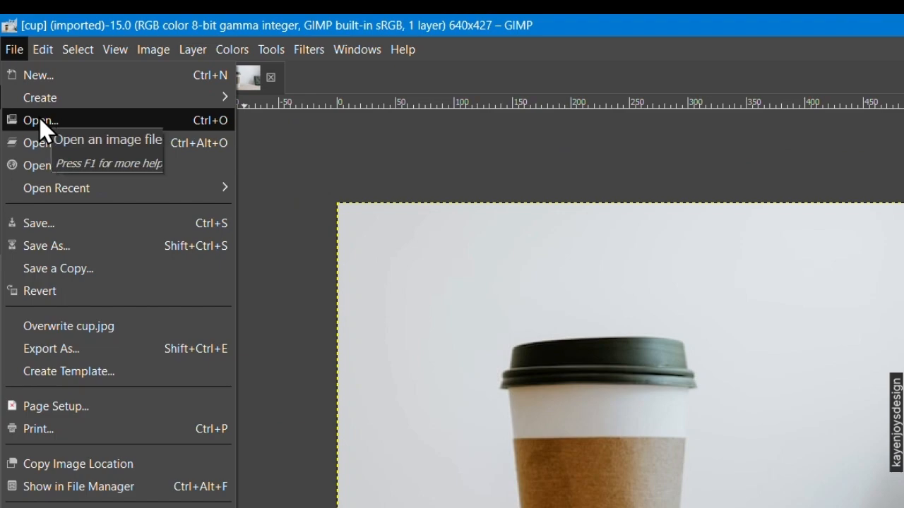
mouse_move(293, 194)
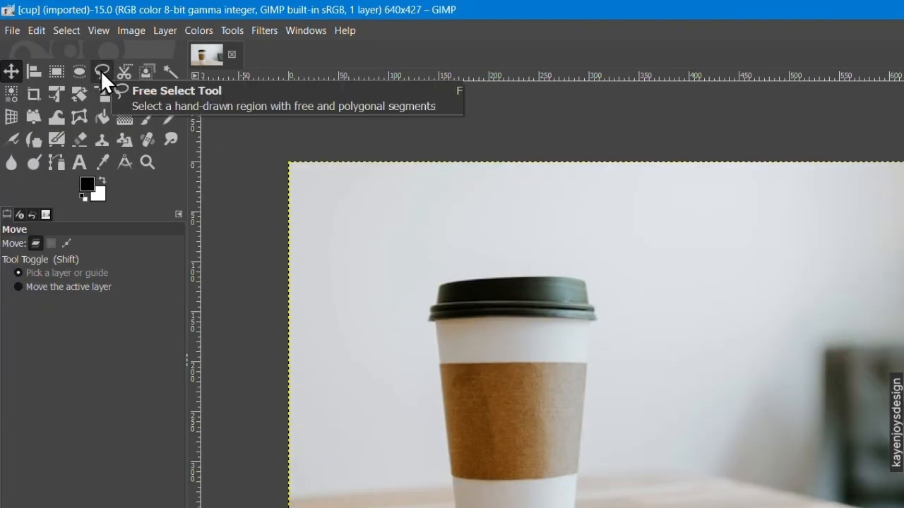
left_click(102, 72)
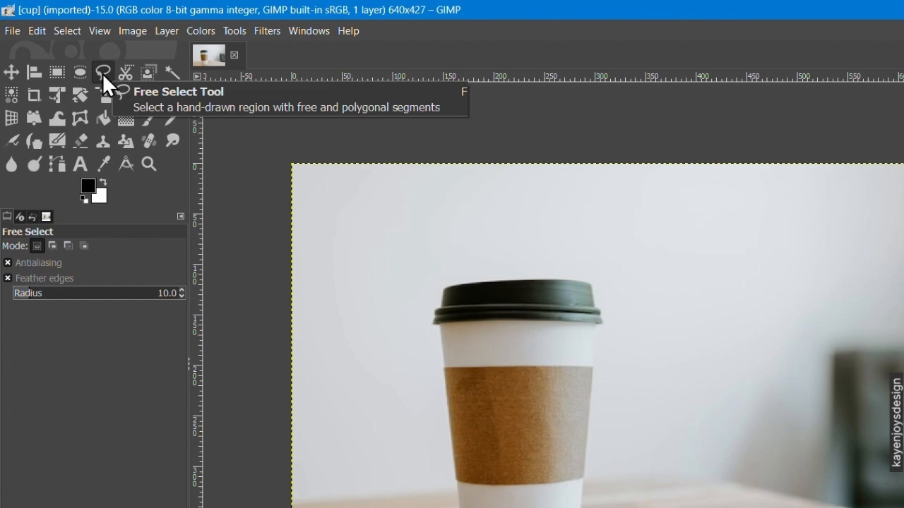
mouse_move(106, 272)
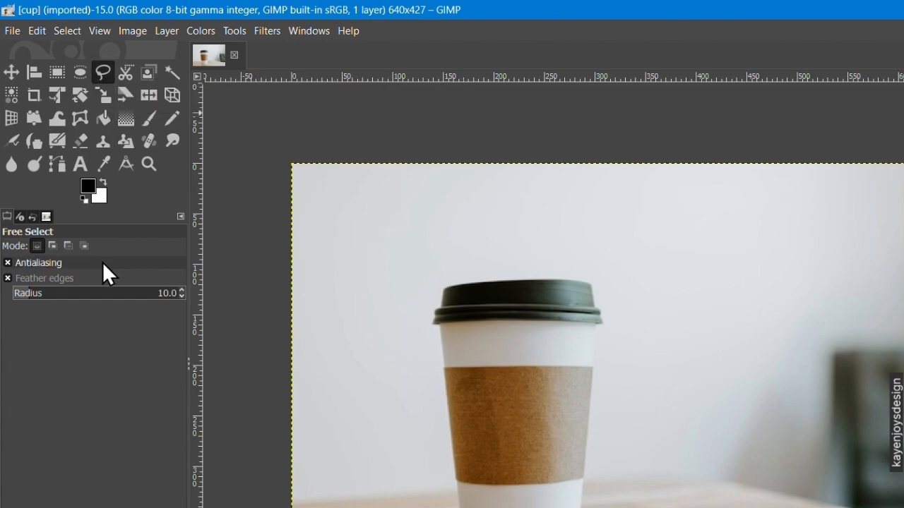
mouse_move(113, 286)
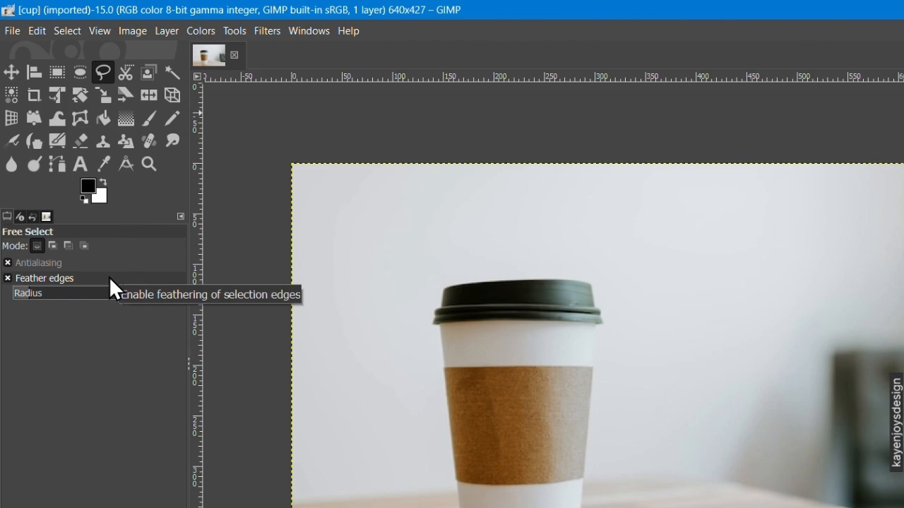
mouse_move(125, 292)
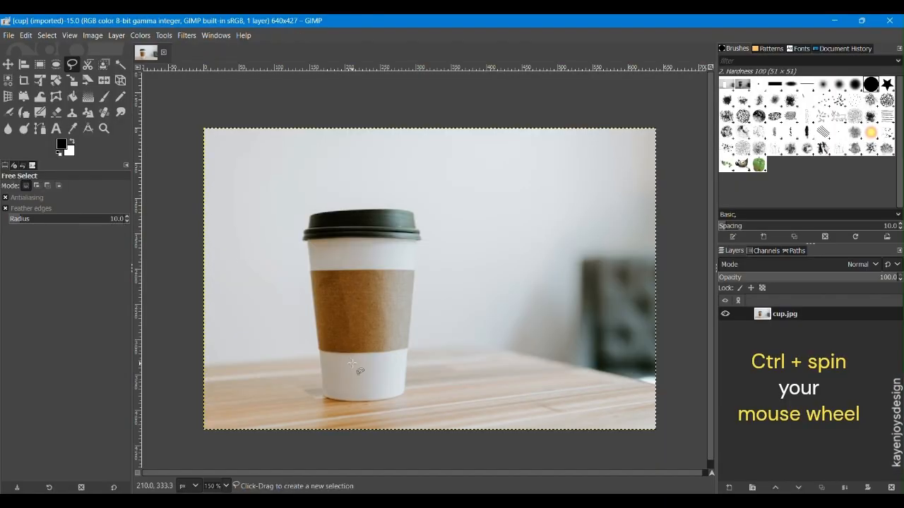
Step: Zoom in and place outline points around the cup, ending at its bottom edge
scroll("down", 3)
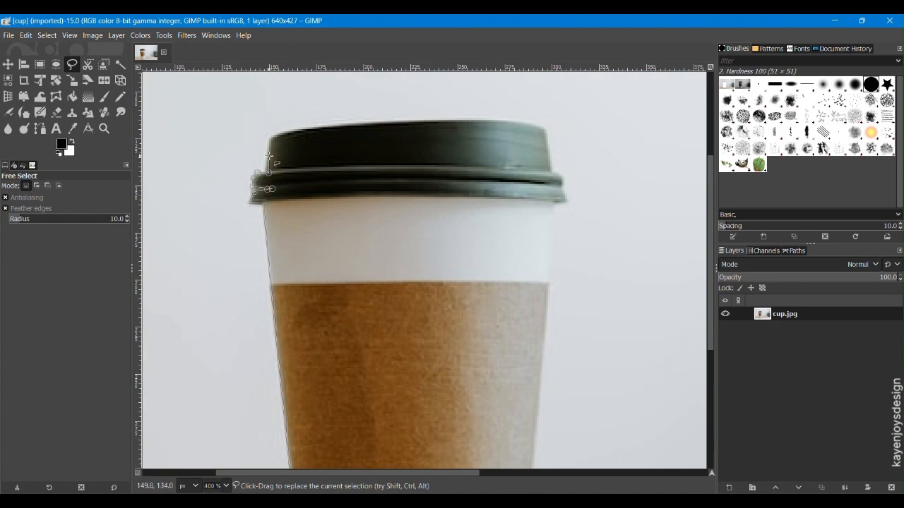
mouse_move(271, 156)
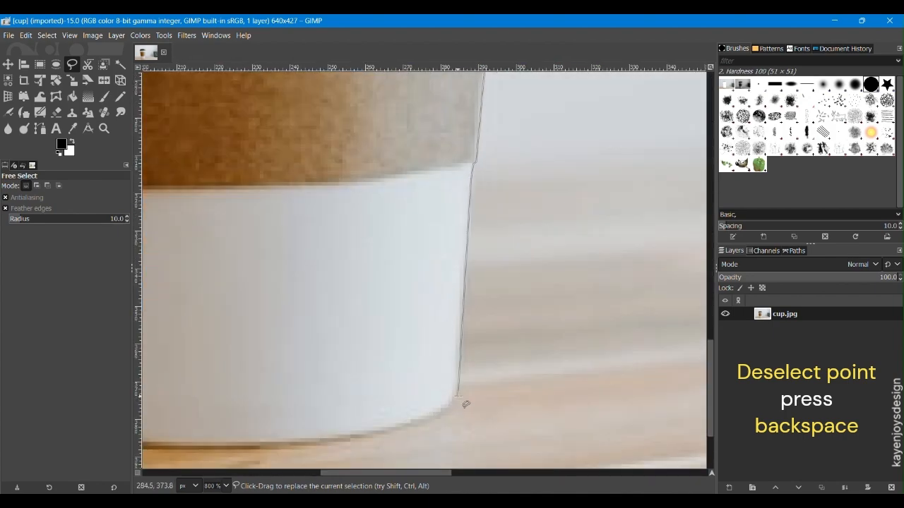
left_click(374, 427)
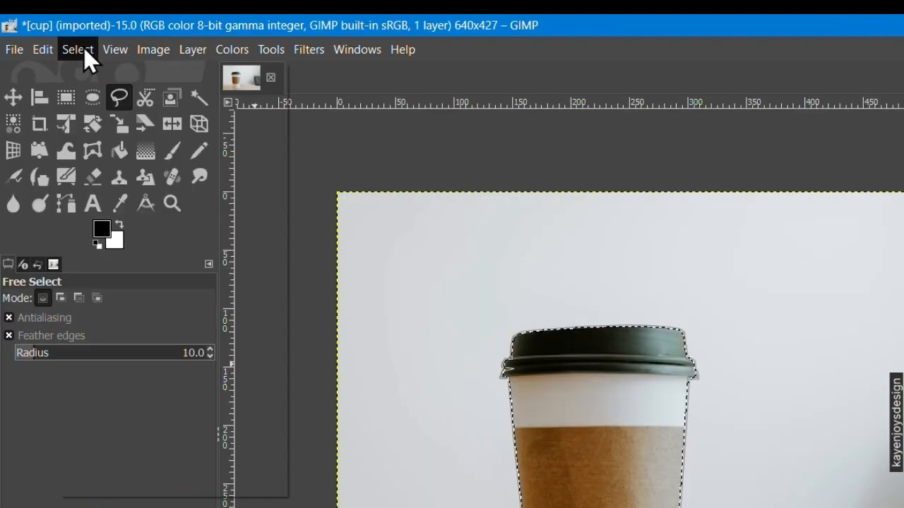
Step: Use the Select menu to finish the cup selection
left_click(78, 49)
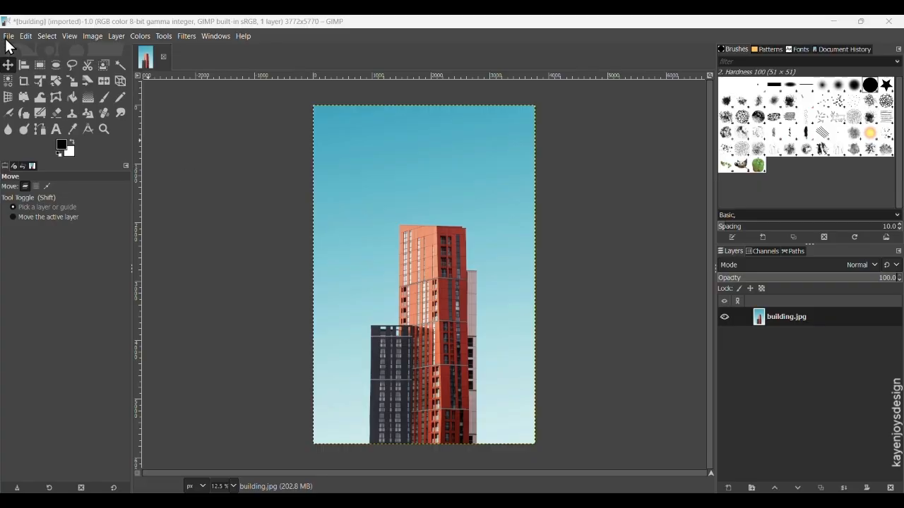
mouse_move(11, 60)
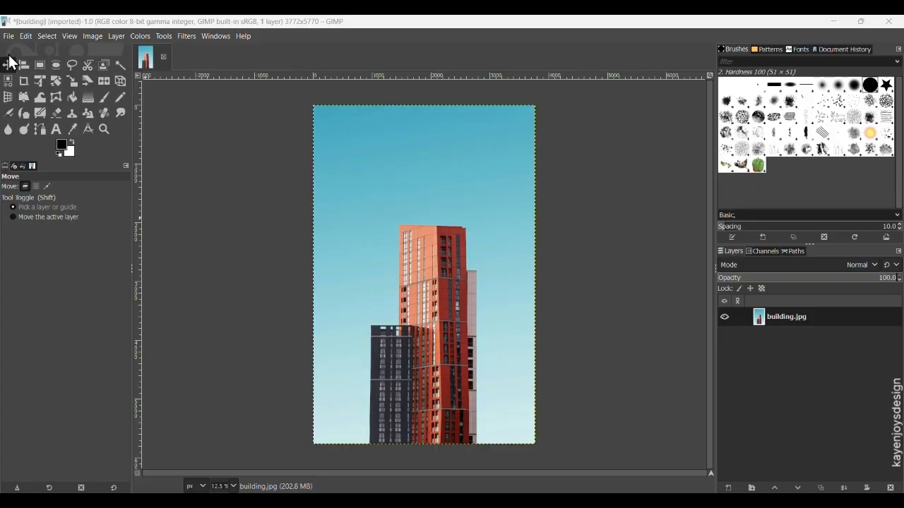
left_click(9, 36)
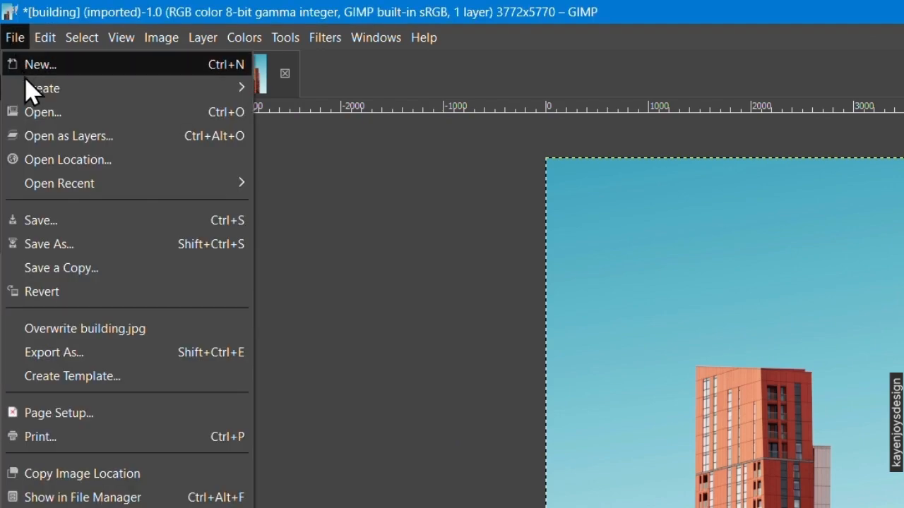
mouse_move(219, 120)
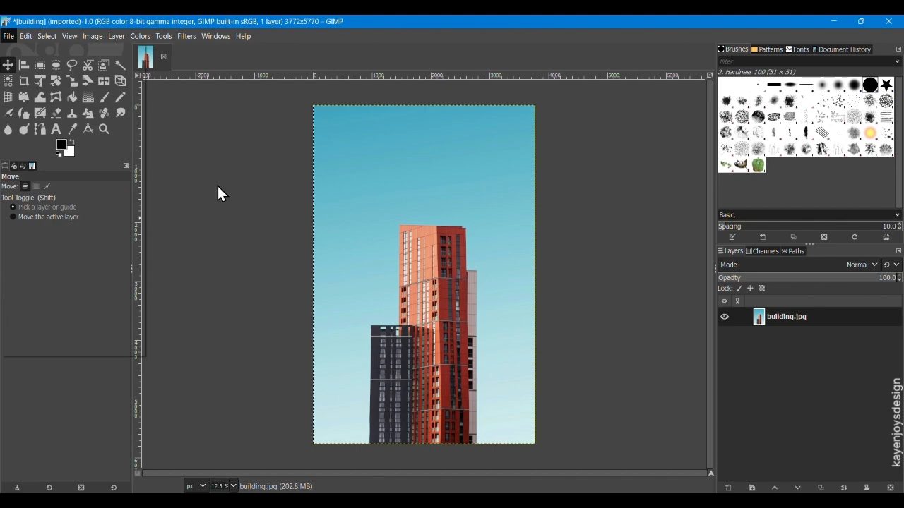
mouse_move(207, 192)
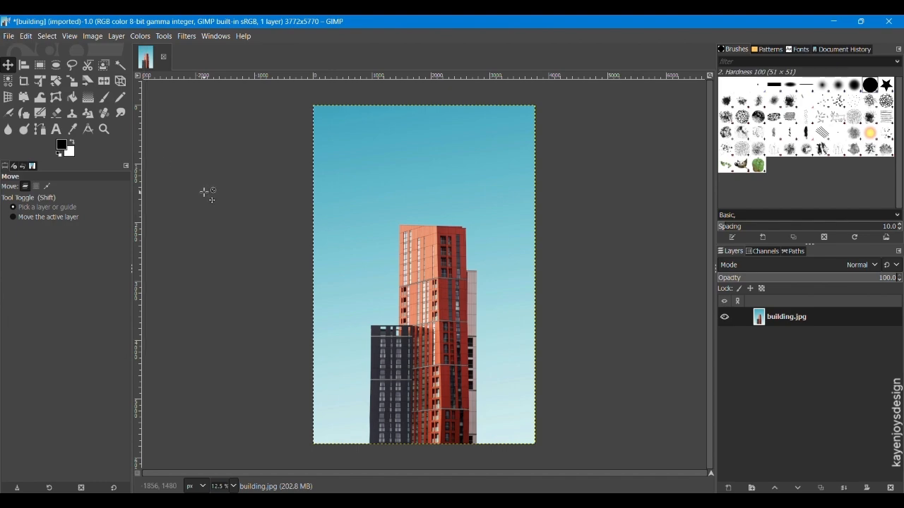
mouse_move(678, 316)
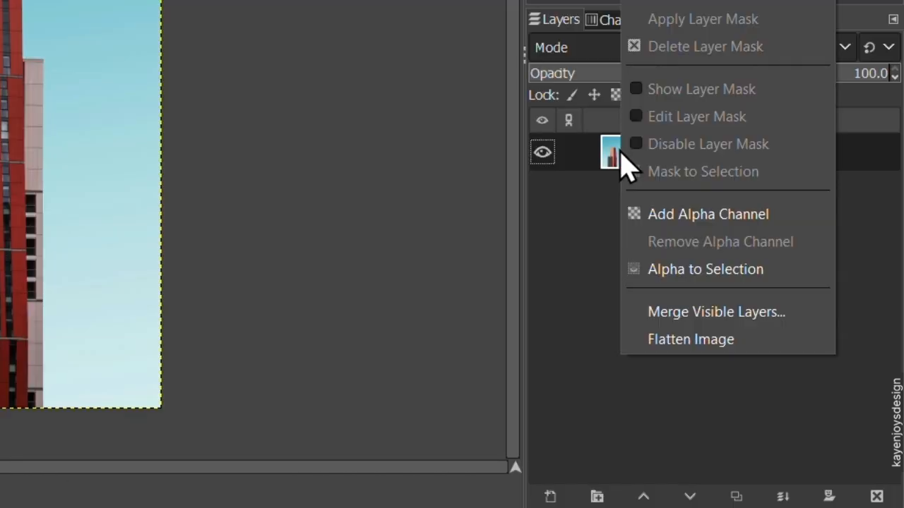
mouse_move(720, 214)
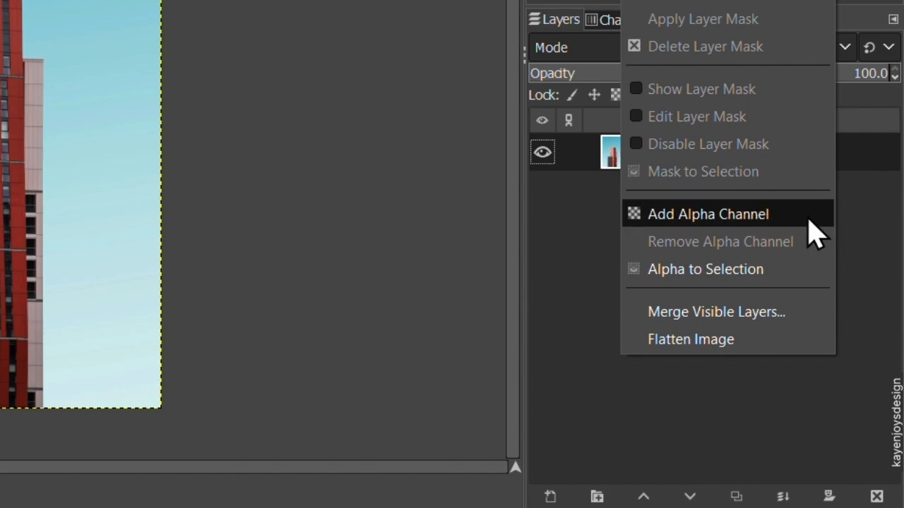
mouse_move(707, 213)
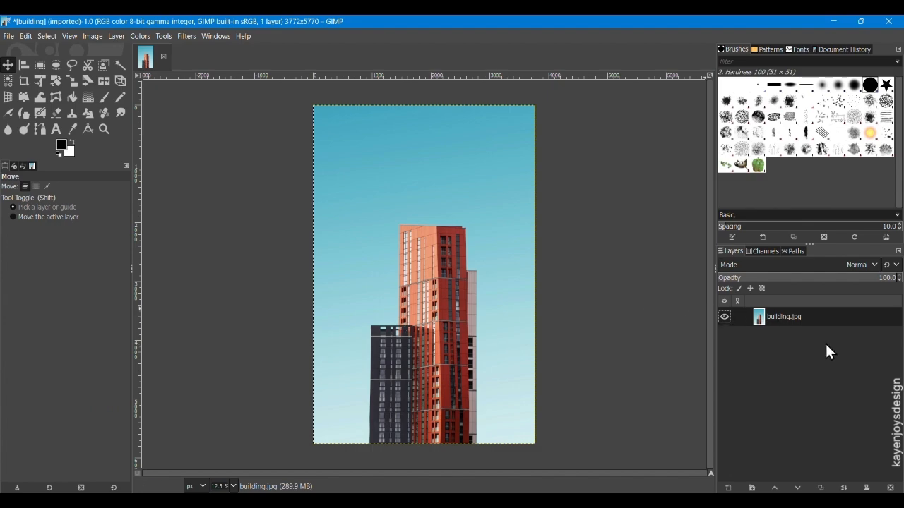
left_click(116, 36)
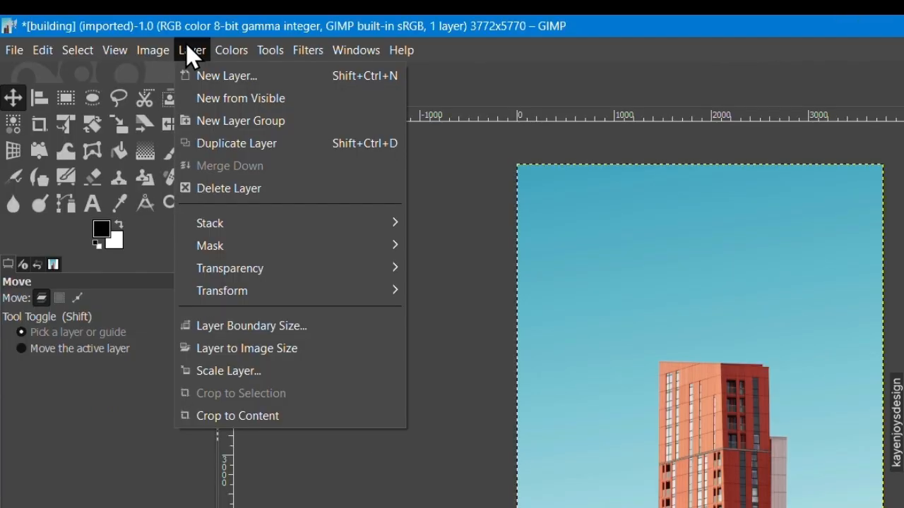
mouse_move(240, 245)
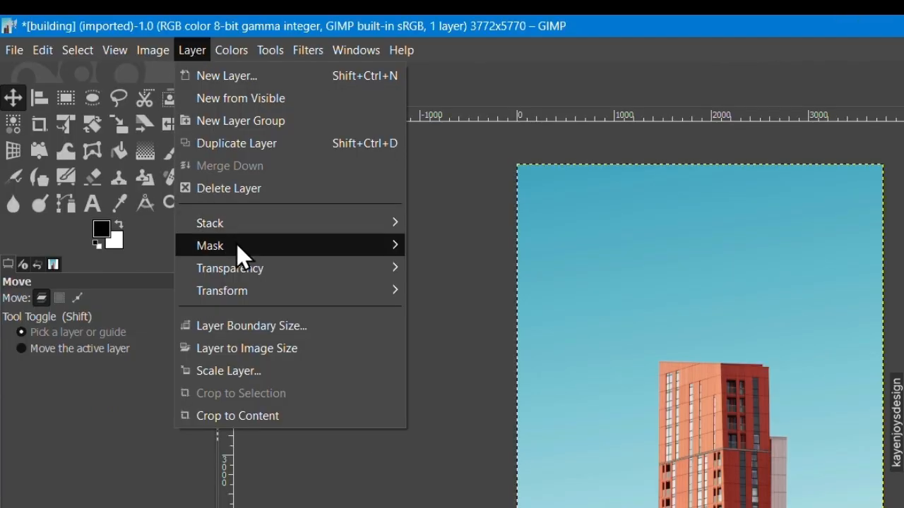
mouse_move(230, 268)
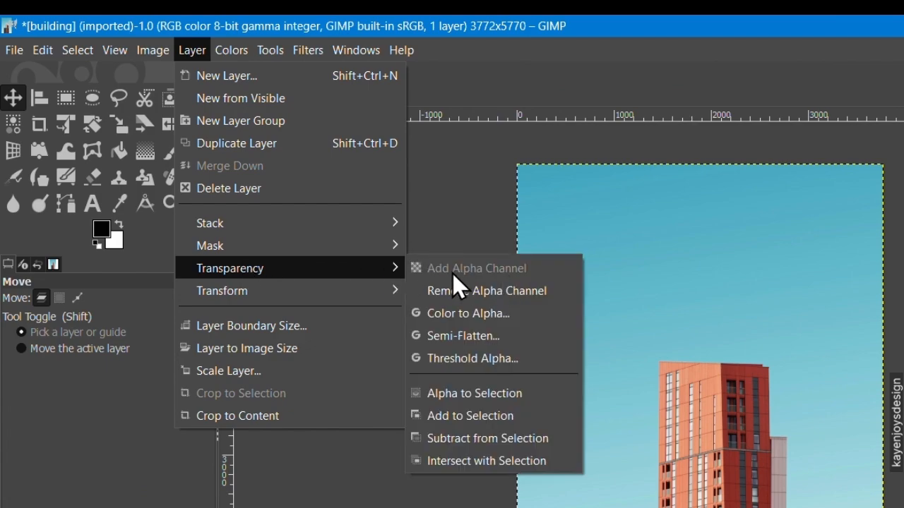
mouse_move(452, 276)
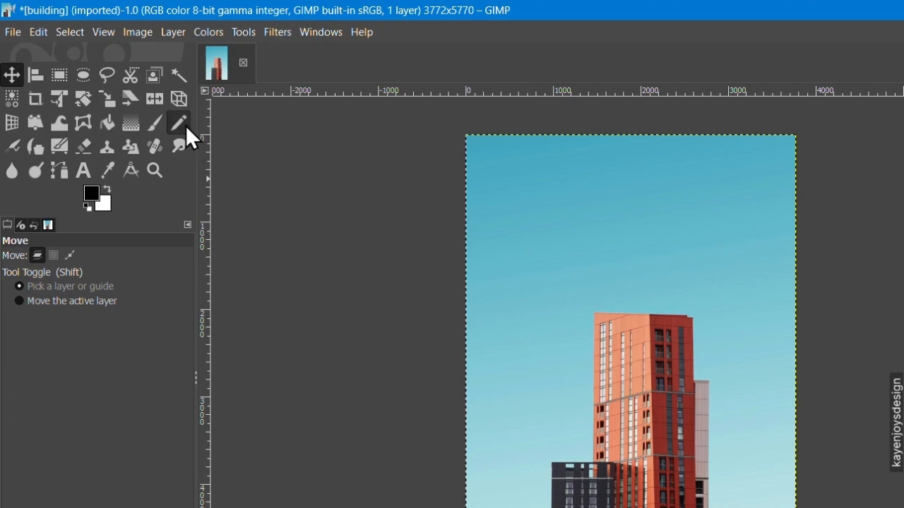
mouse_move(178, 74)
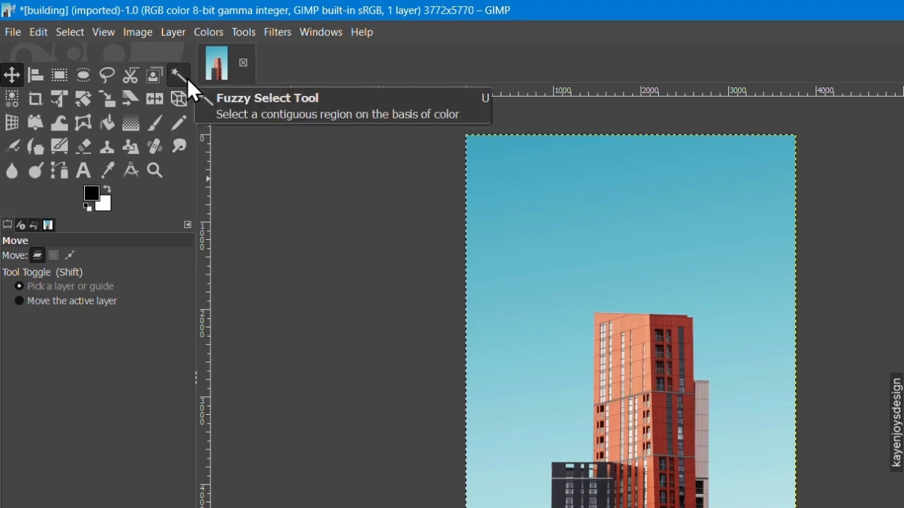
mouse_move(189, 96)
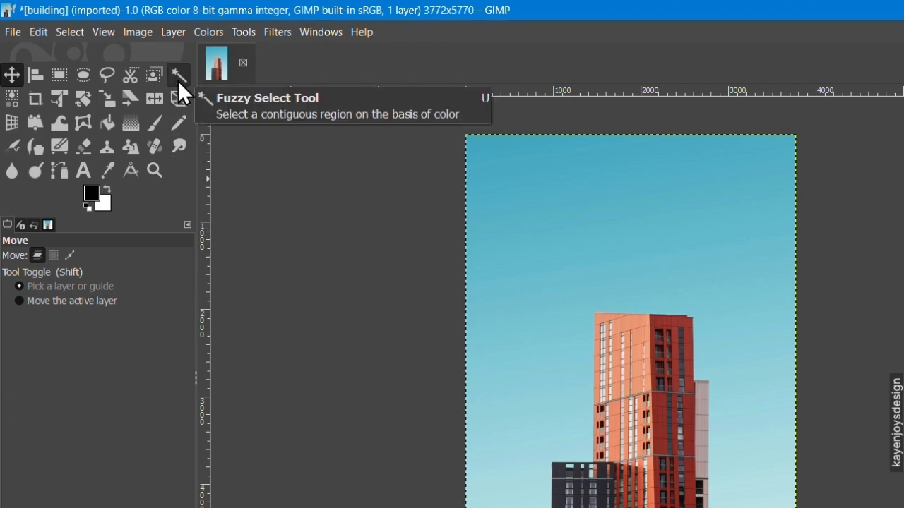
mouse_move(177, 83)
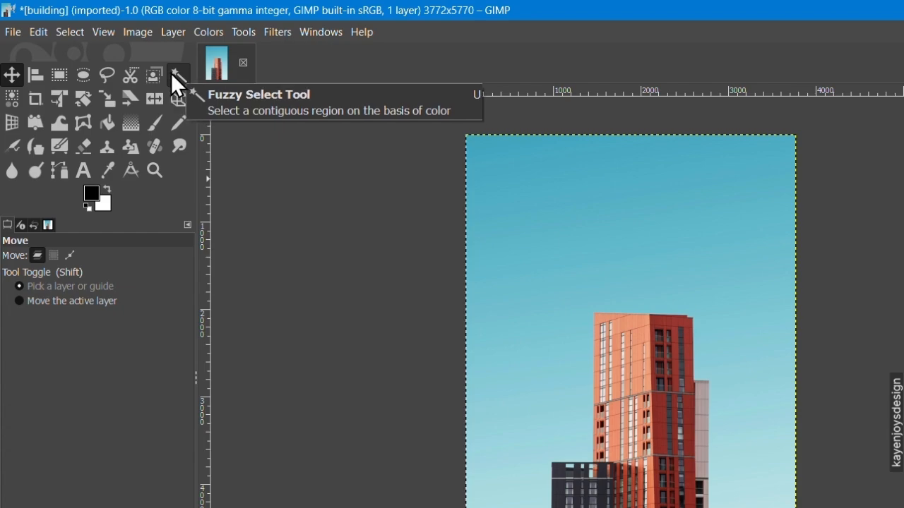
Step: Fuzzy-select the sky above the building's rooftop and cut it to transparency
left_click(178, 75)
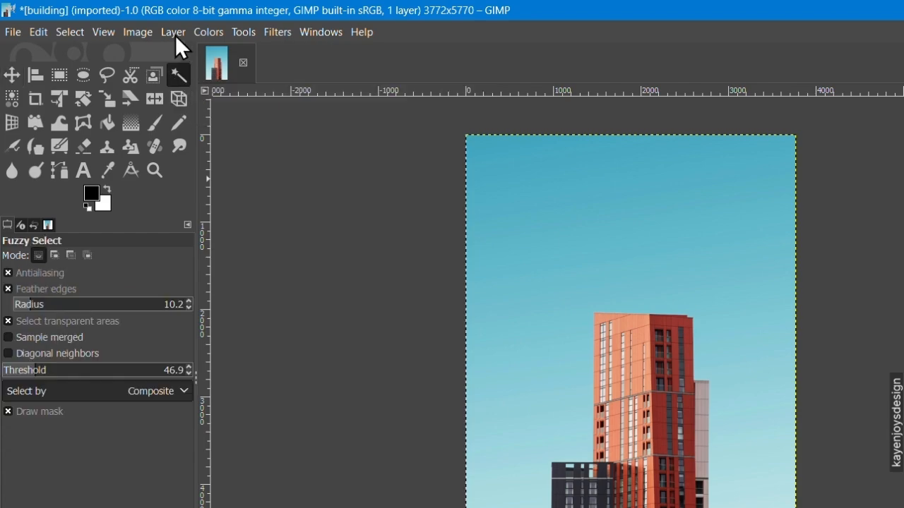
left_click(243, 32)
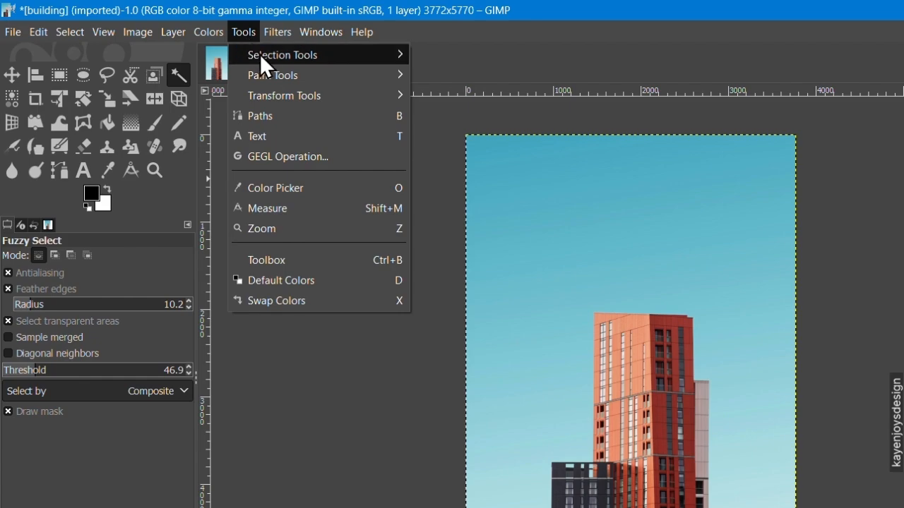
mouse_move(283, 55)
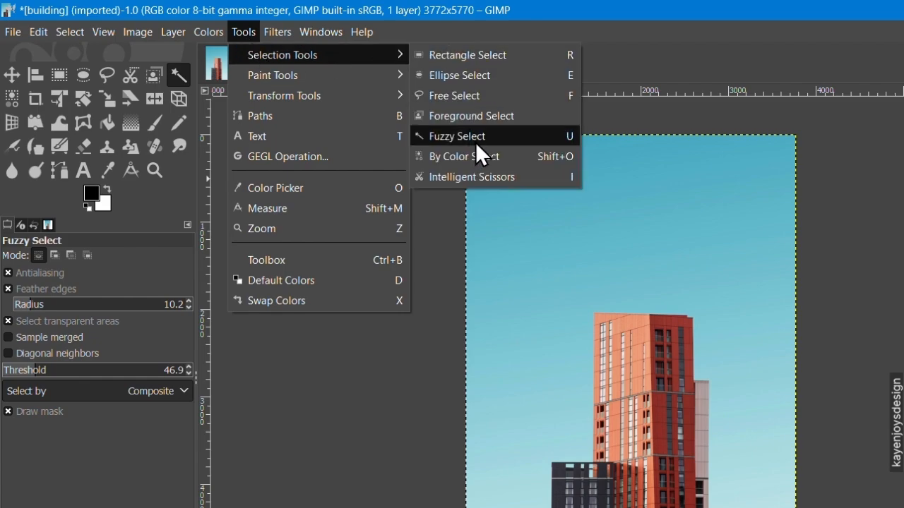
mouse_move(575, 145)
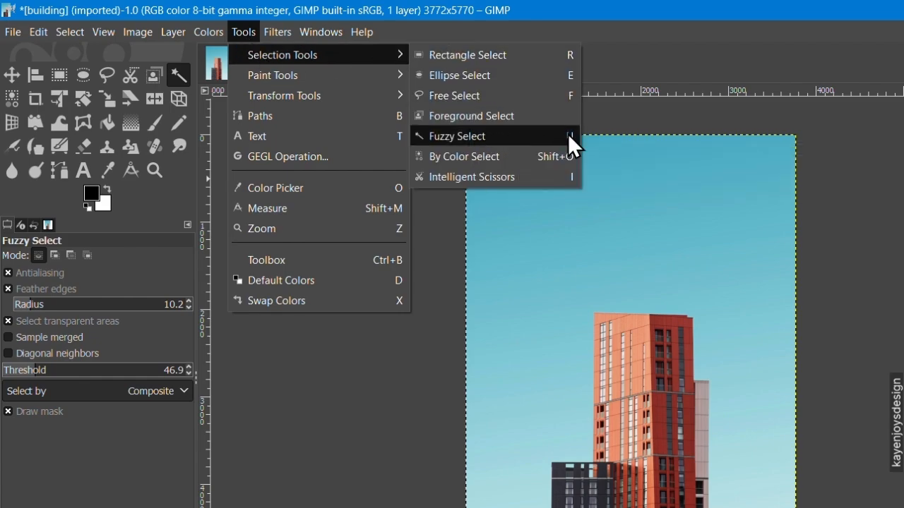
mouse_move(530, 147)
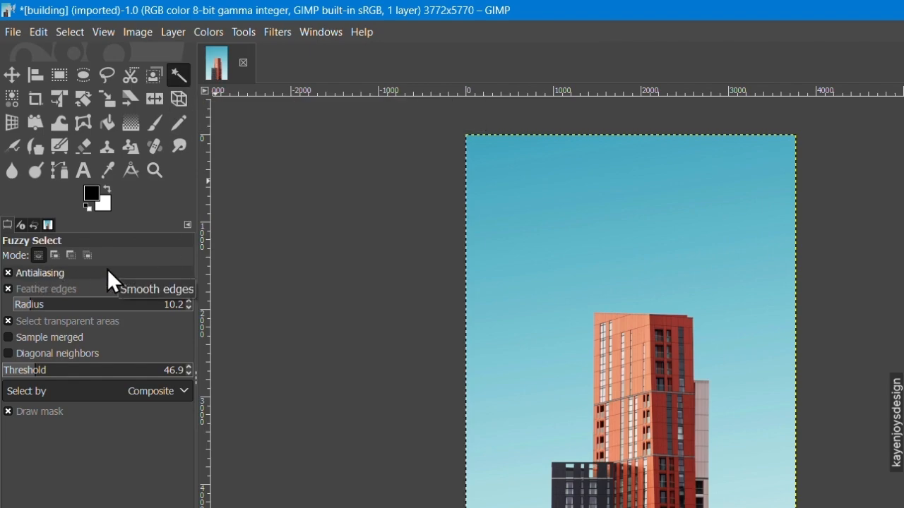
mouse_move(119, 296)
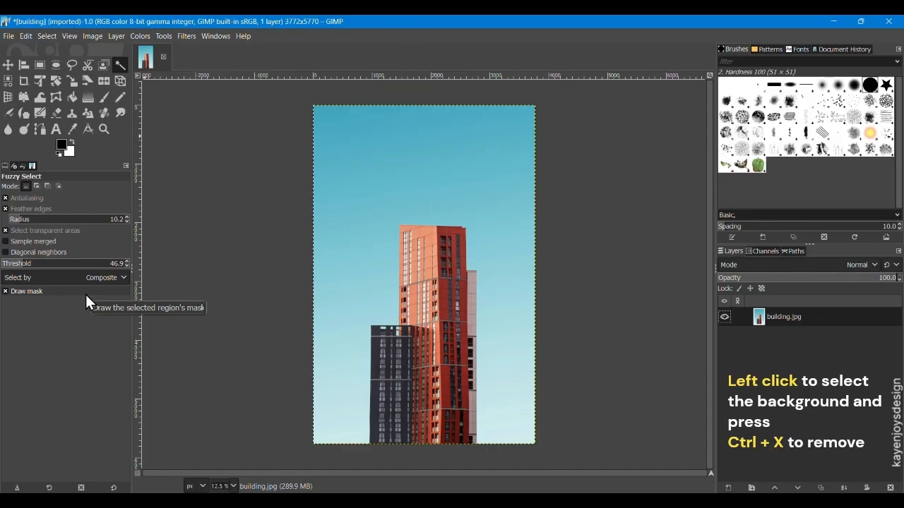
mouse_move(357, 155)
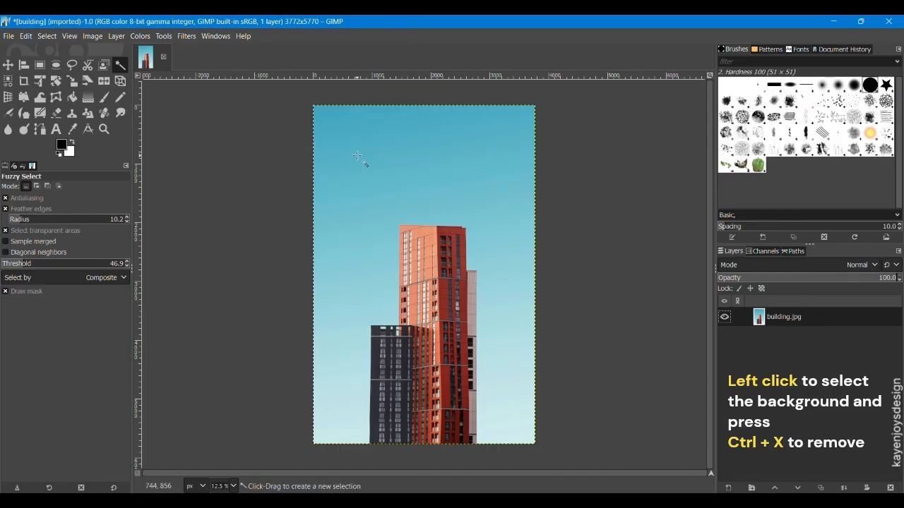
left_click(356, 155)
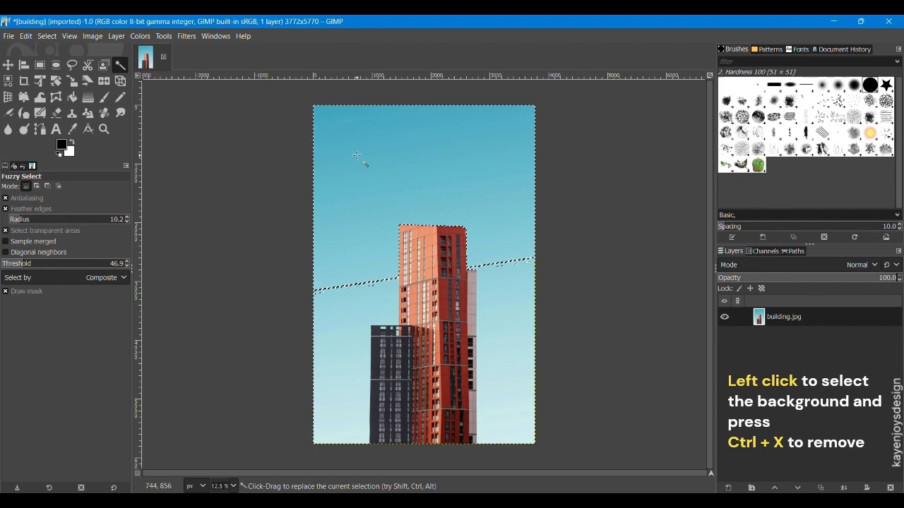
mouse_move(215, 198)
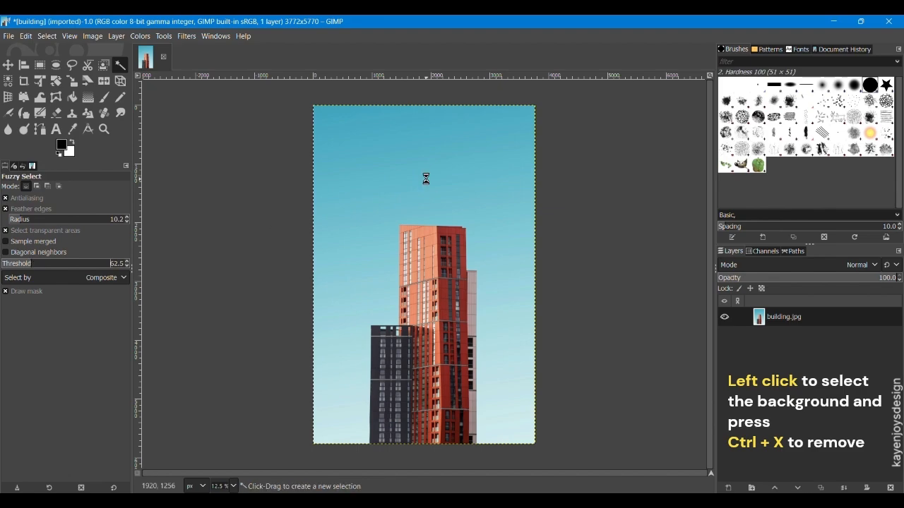
left_click(426, 179)
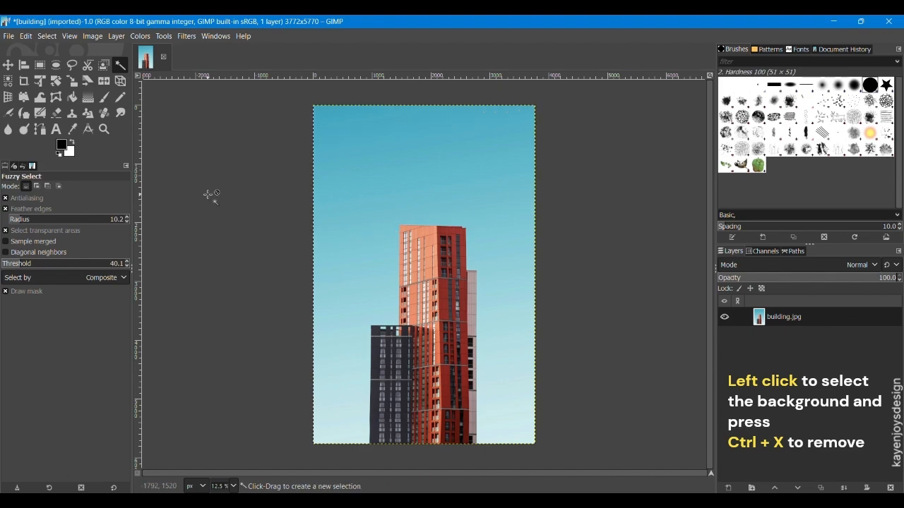
left_click(329, 129)
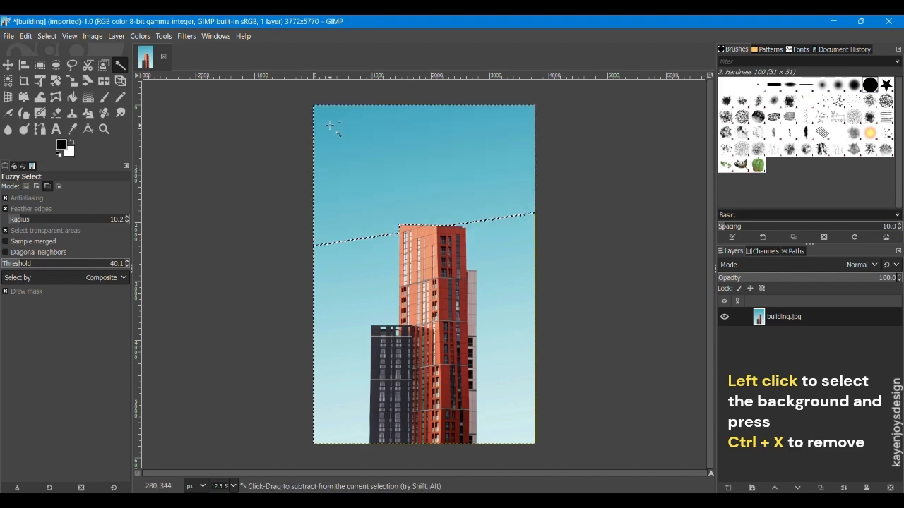
mouse_move(508, 116)
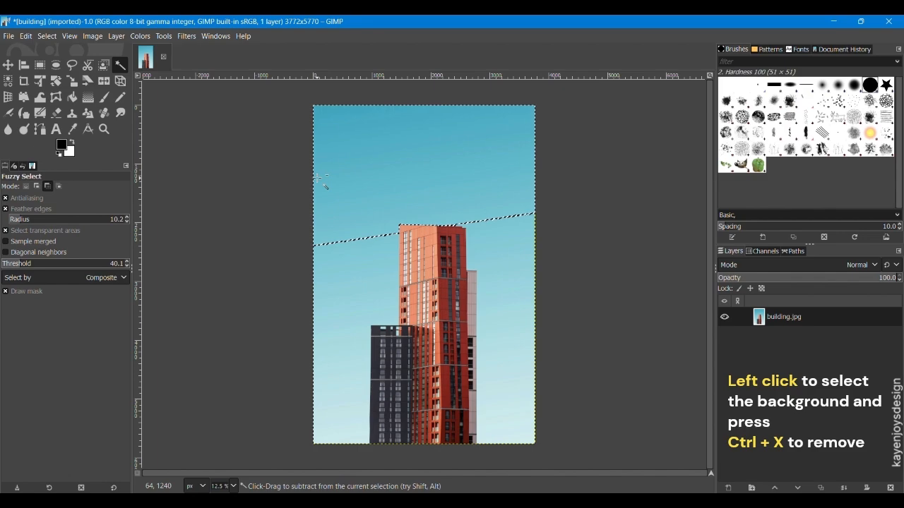
key("ctrl+x")
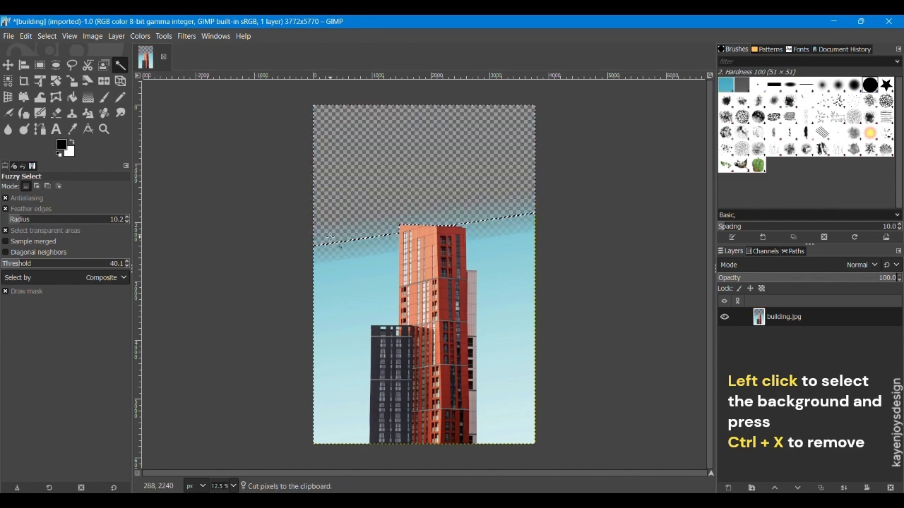
key("ctrl+x")
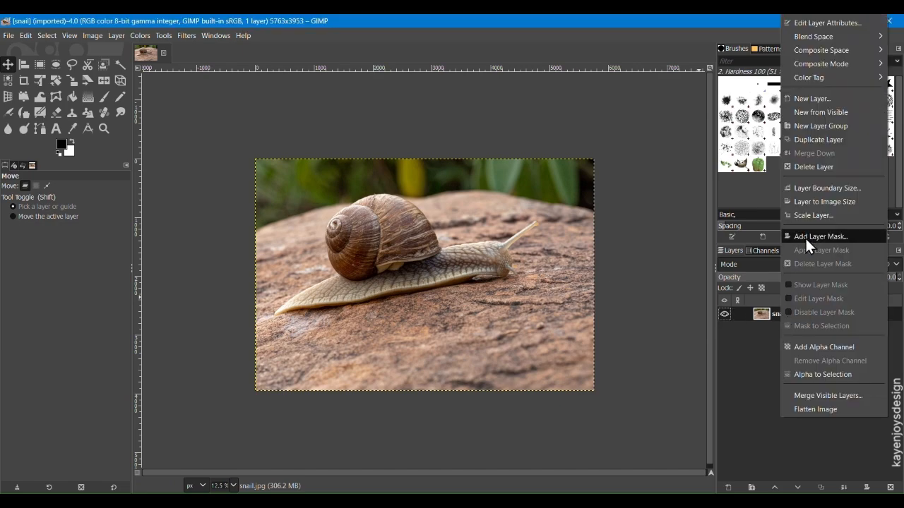
Step: Add a White (full opacity) layer mask to the snail layer
left_click(820, 236)
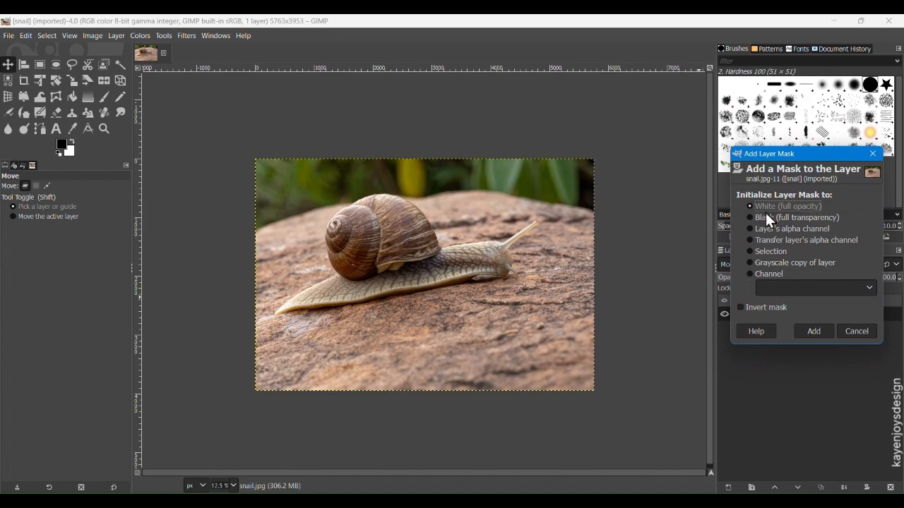
left_click(812, 331)
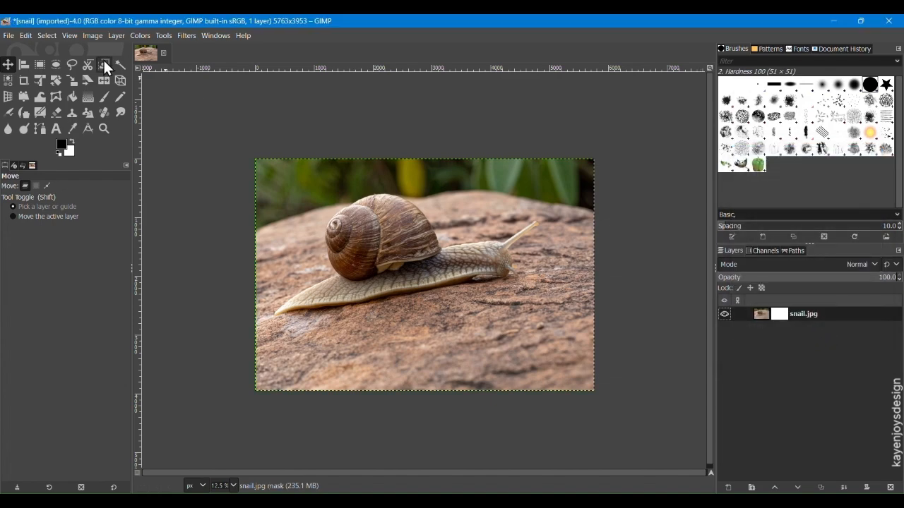
Step: Paint the snail's mask to hide the rock below and restore the shell's clipped edge
left_click(104, 96)
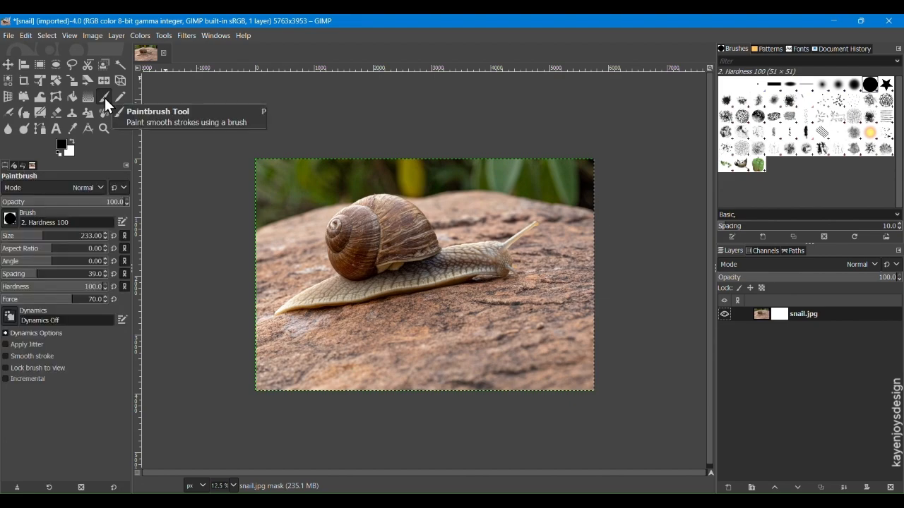
mouse_move(70, 151)
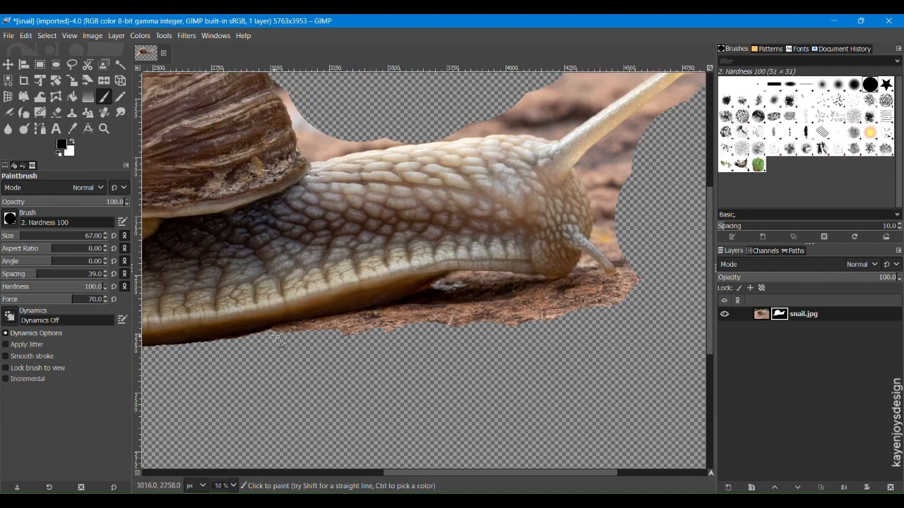
left_click_drag(276, 339, 558, 282)
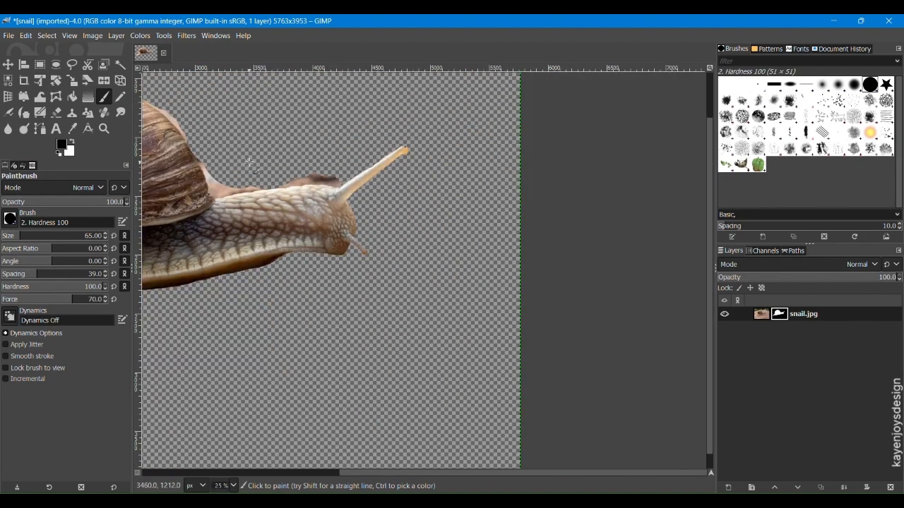
scroll("down", 3)
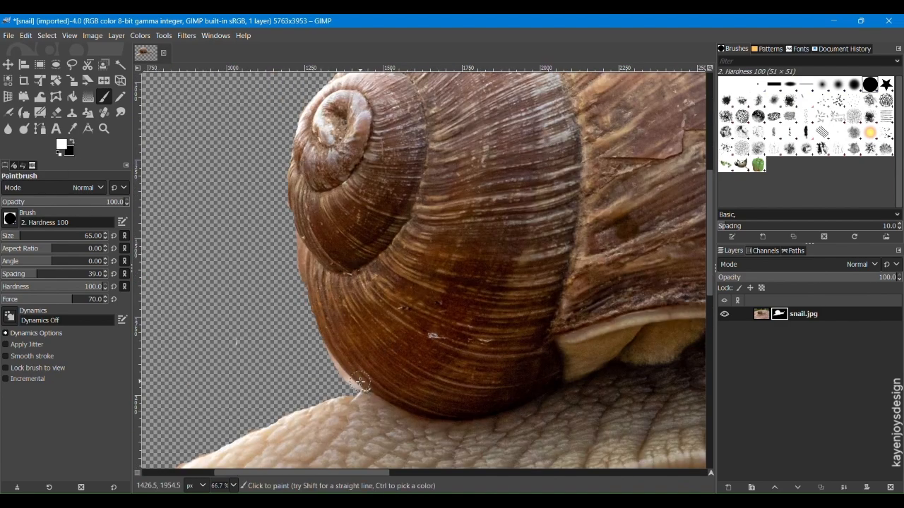
left_click_drag(360, 381, 318, 300)
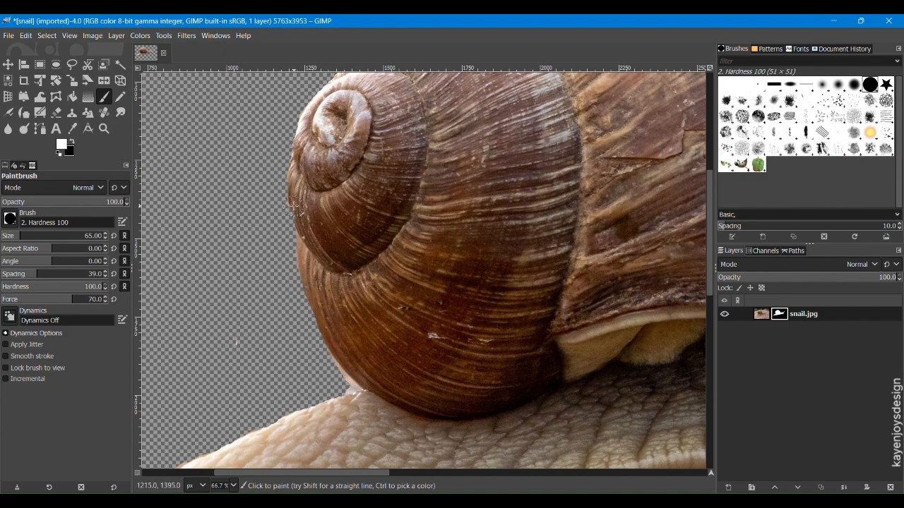
left_click(103, 129)
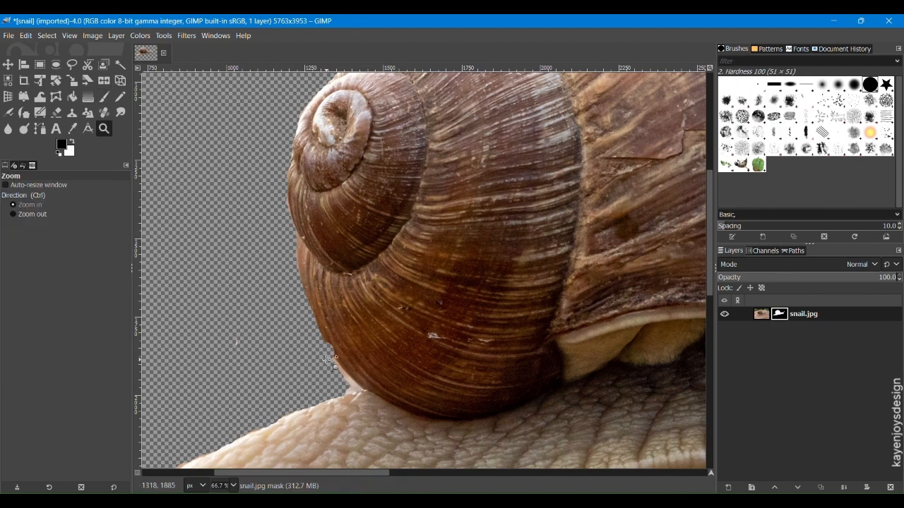
left_click(104, 97)
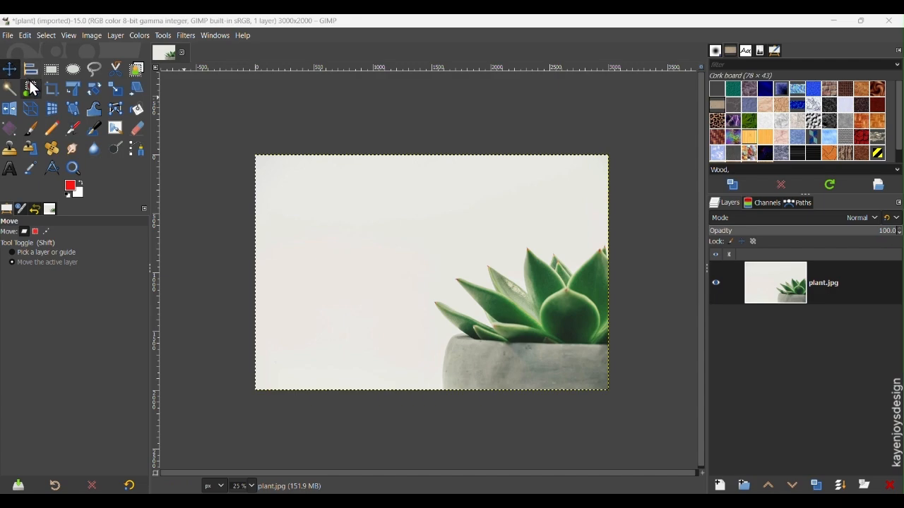
mouse_move(34, 92)
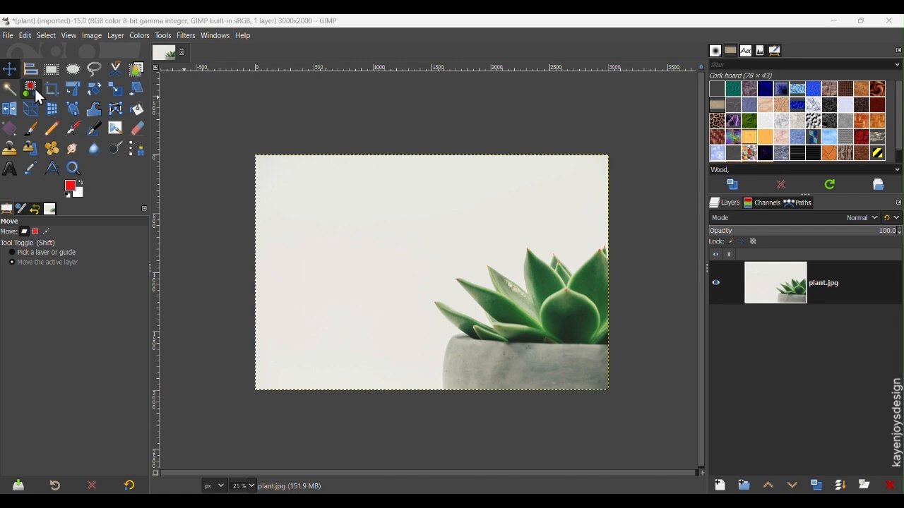
mouse_move(31, 88)
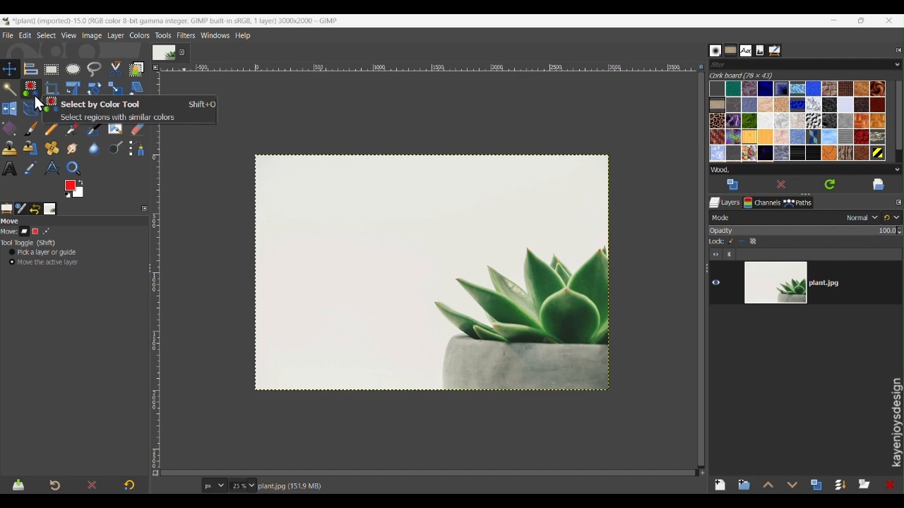
Step: Switch to Select by Color with feathered edges of radius 15.8
left_click(31, 86)
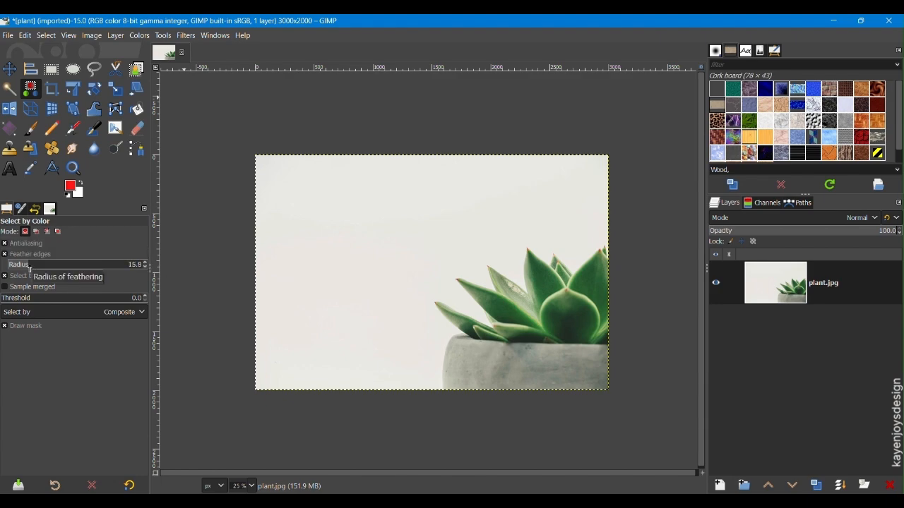
mouse_move(57, 286)
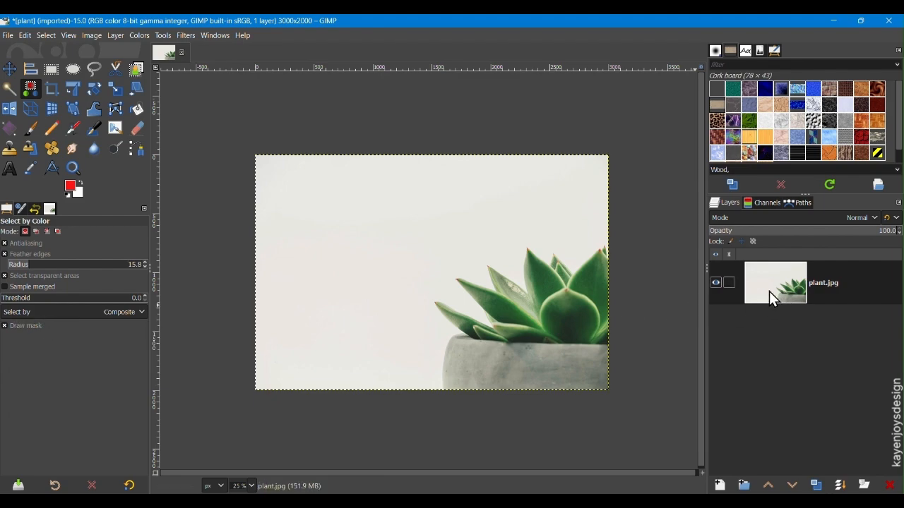
Step: Add an alpha channel to the plant layer and cut away the white background
right_click(775, 283)
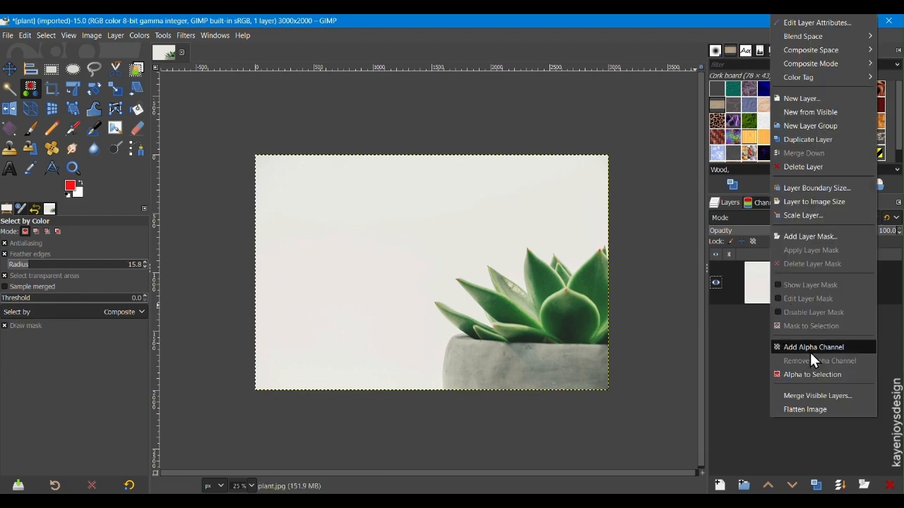
left_click(814, 347)
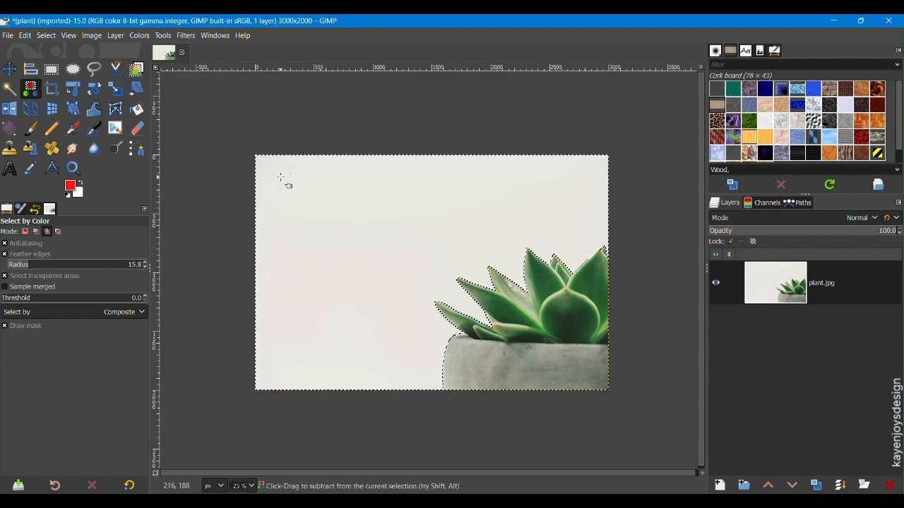
key("ctrl+x")
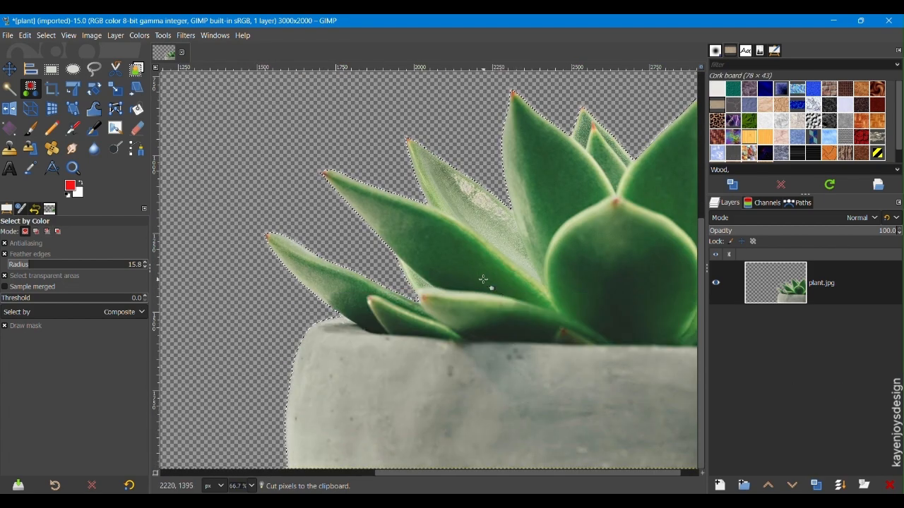
Step: Open the green glass tower photo
scroll("down", 3)
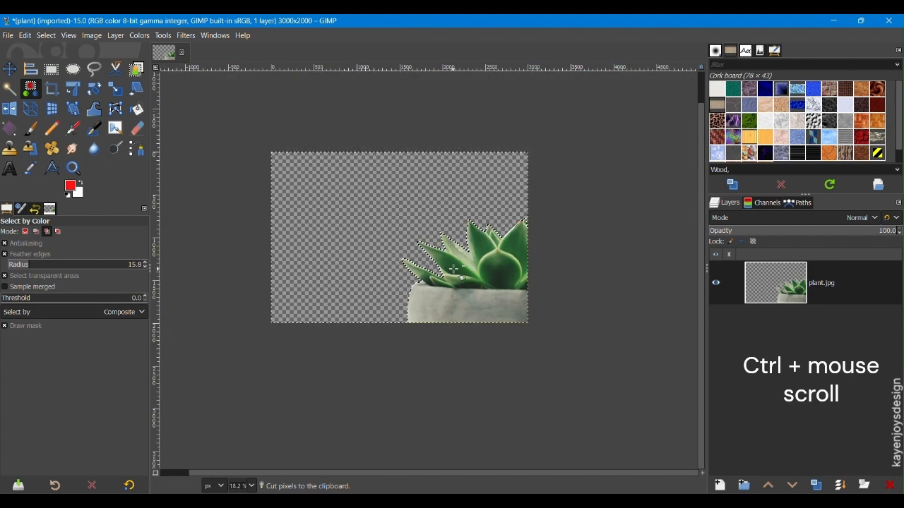
scroll("down", 3)
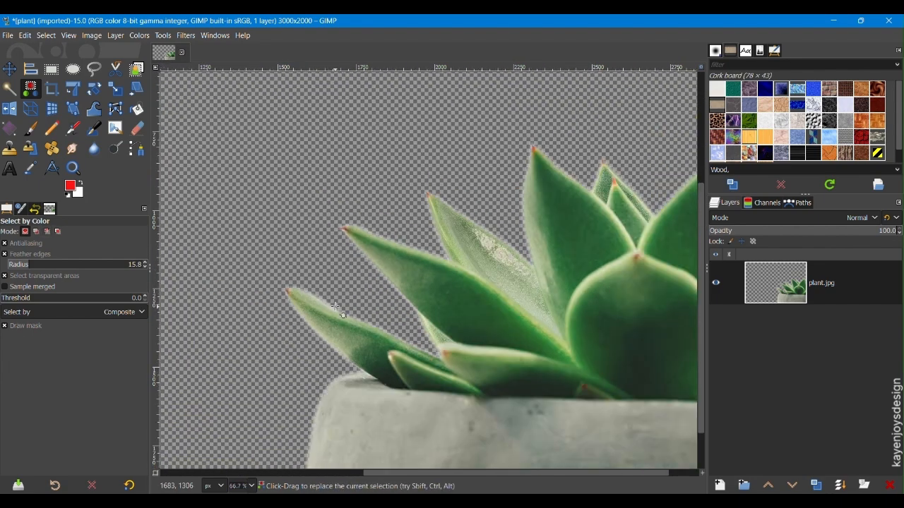
left_click(335, 309)
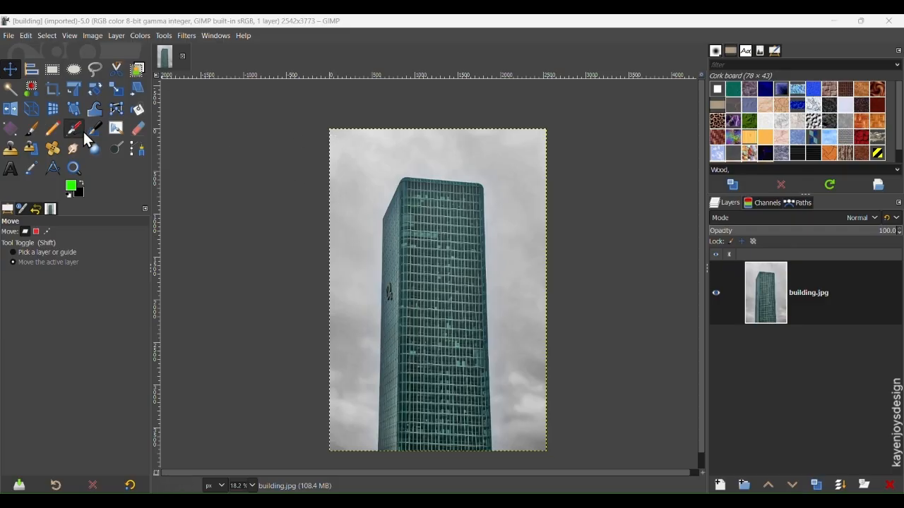
Step: Trace a rough Foreground Select outline around the green glass tower and confirm it
left_click(138, 68)
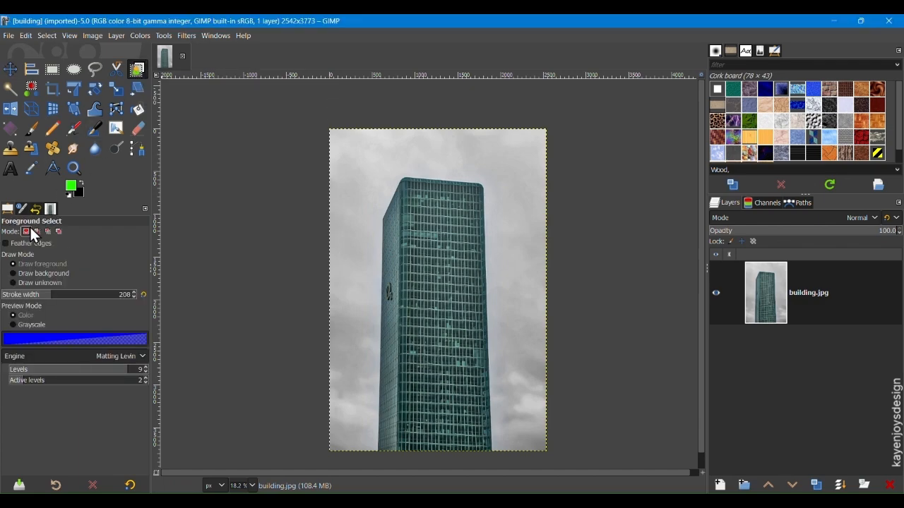
mouse_move(26, 232)
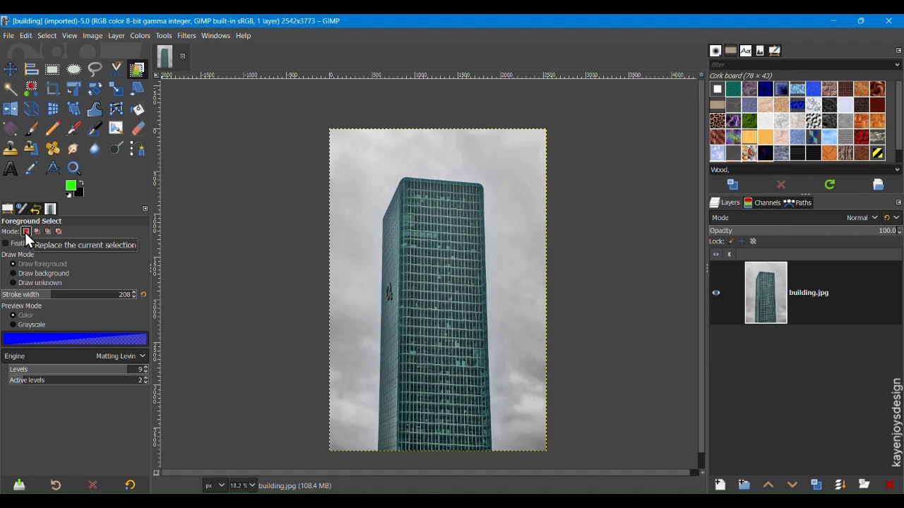
mouse_move(17, 264)
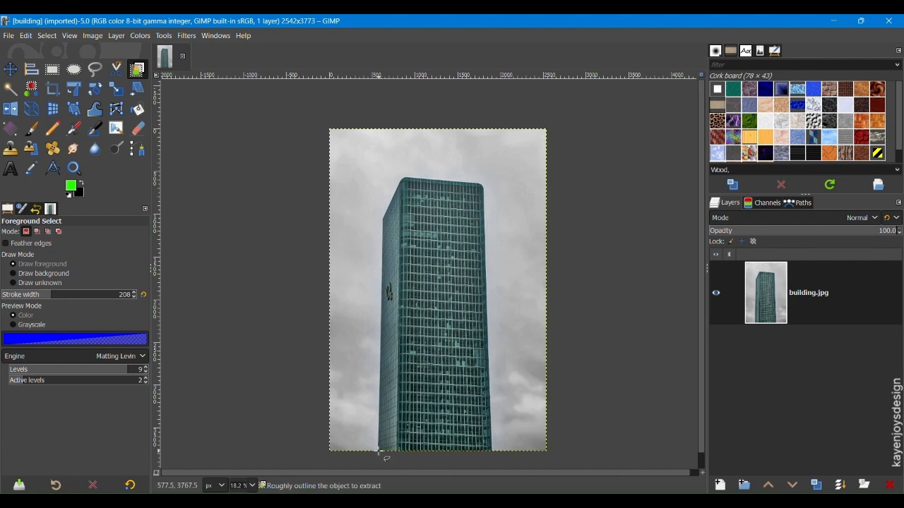
left_click(379, 452)
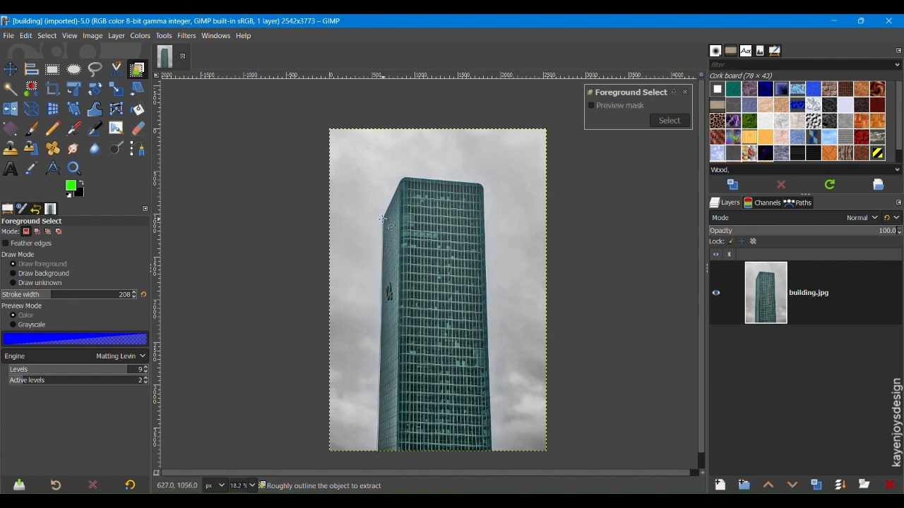
left_click_drag(381, 222, 402, 177)
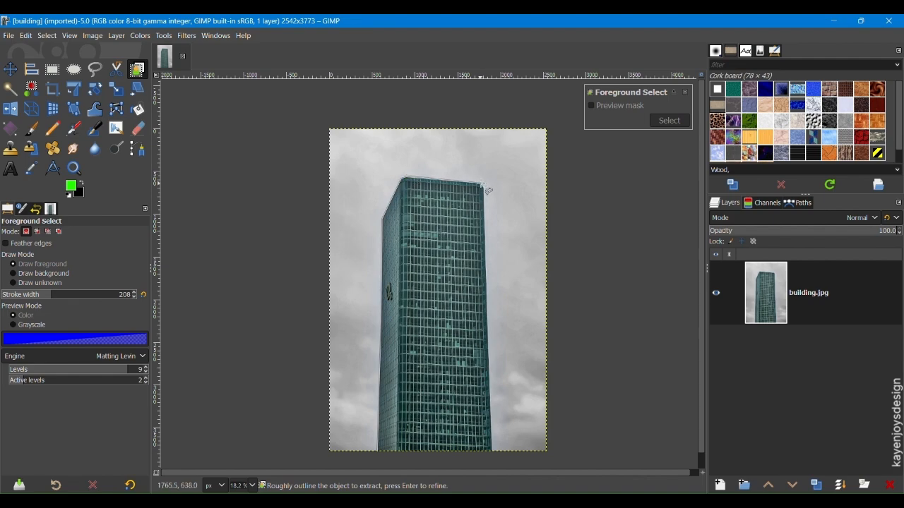
left_click_drag(485, 187, 499, 459)
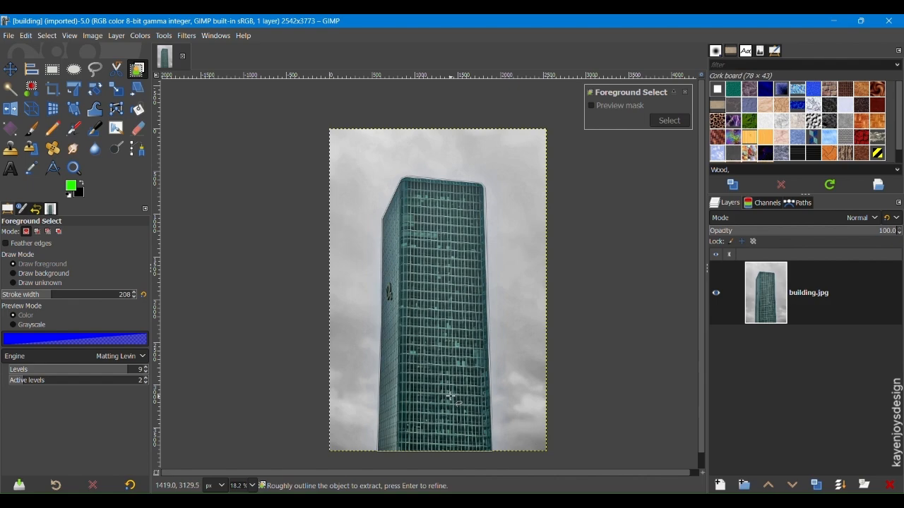
mouse_move(377, 452)
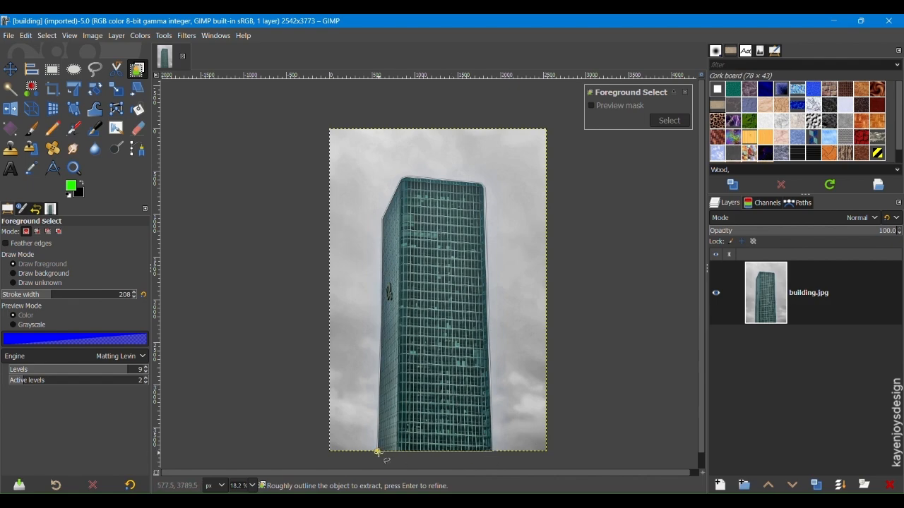
key("Enter")
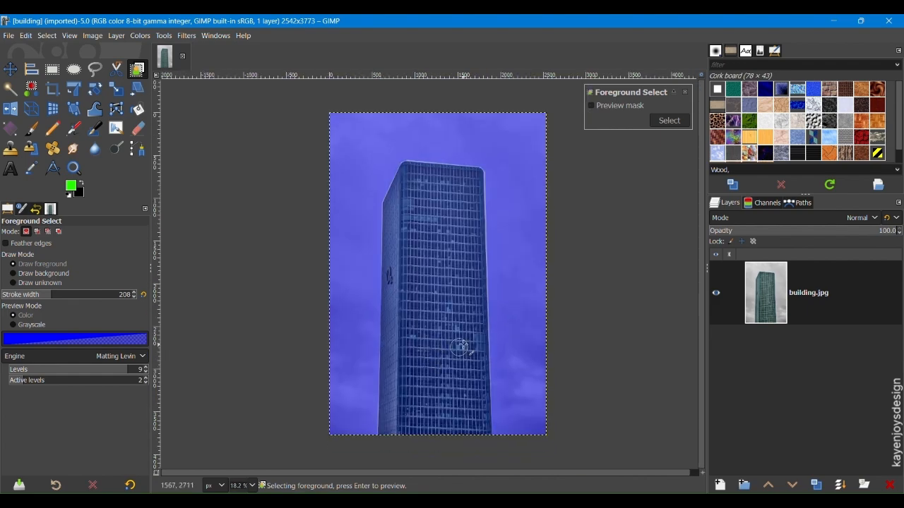
Step: Paint the tower's base, upper corner and left face as green foreground
left_click(71, 186)
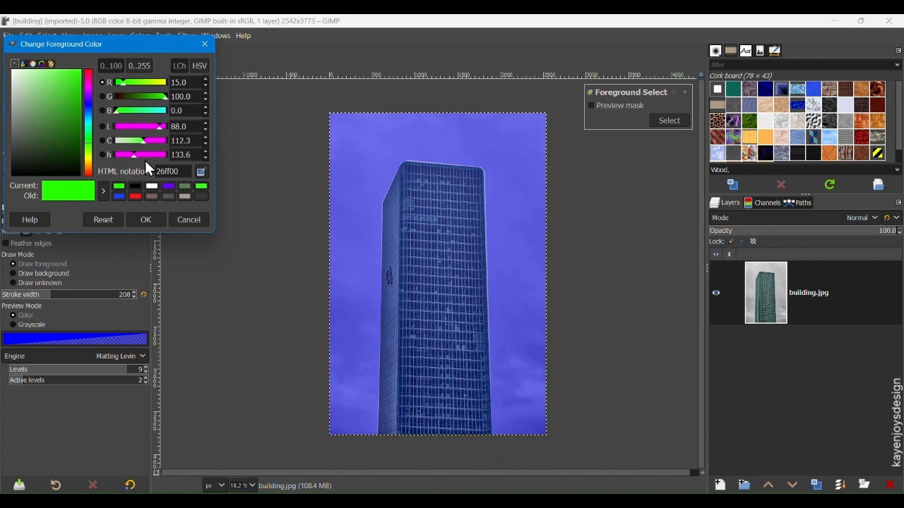
left_click(146, 220)
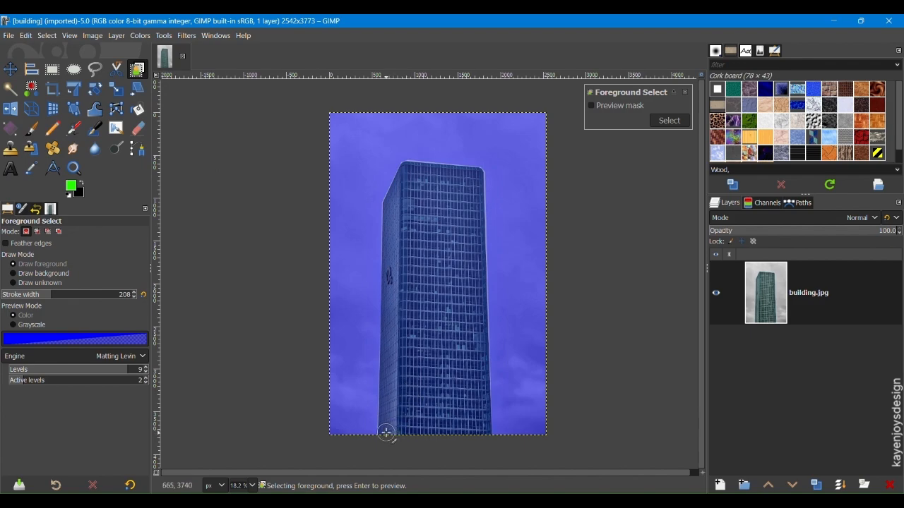
left_click_drag(387, 368, 387, 437)
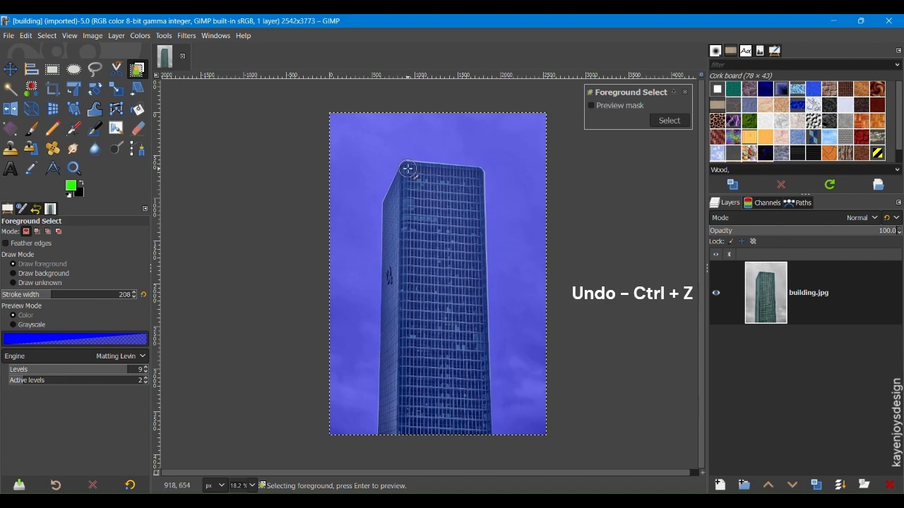
left_click_drag(408, 169, 396, 208)
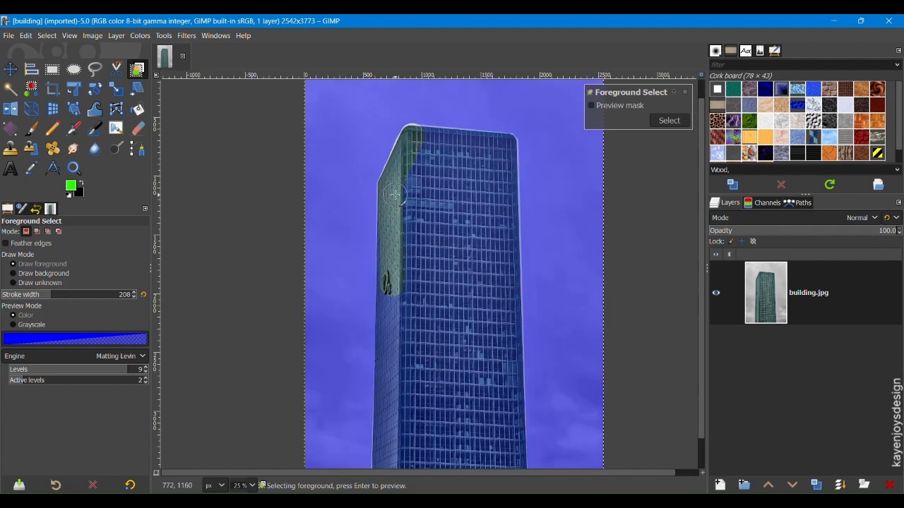
left_click_drag(390, 198, 391, 265)
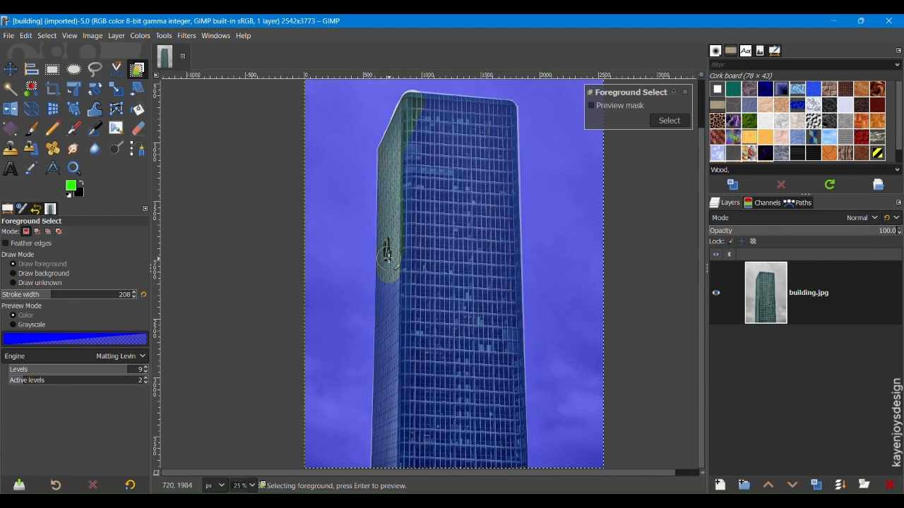
left_click_drag(388, 256, 388, 390)
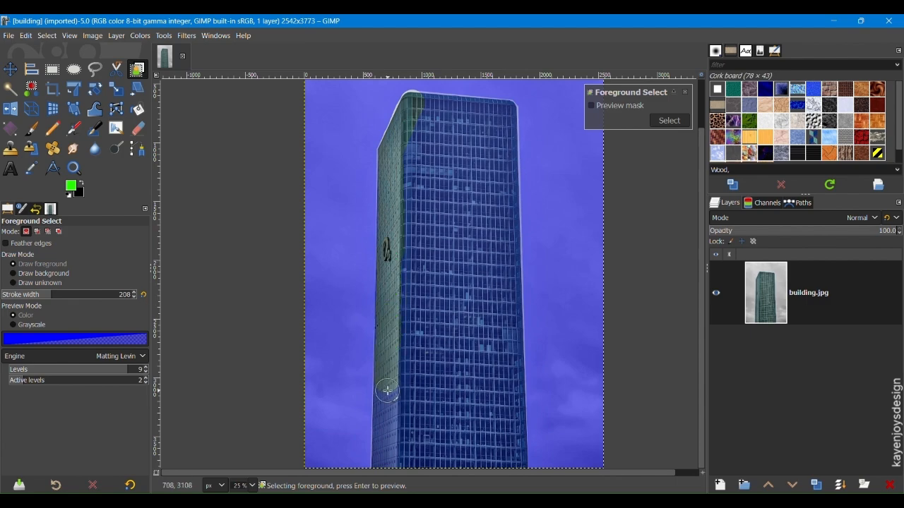
Step: Paint the tower's lower and right sides, mark leftover sky as background, then select
left_click_drag(387, 391, 508, 322)
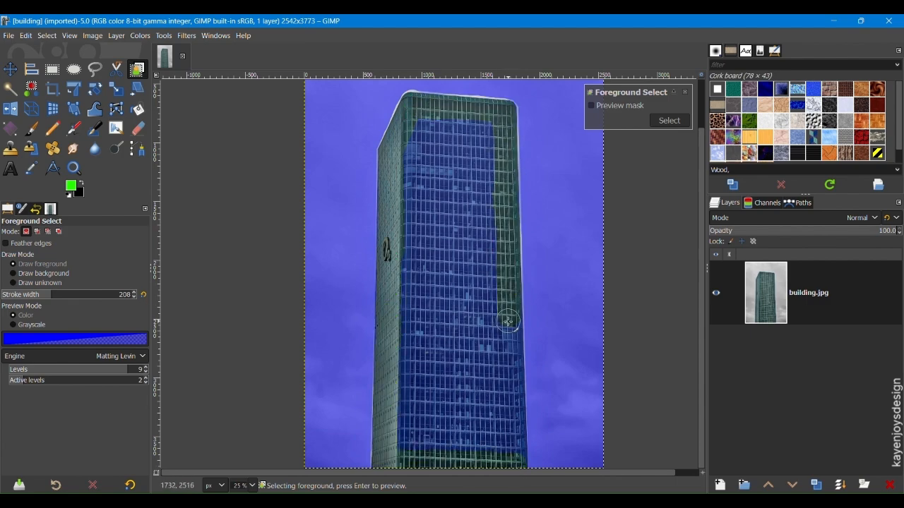
left_click_drag(508, 321, 415, 219)
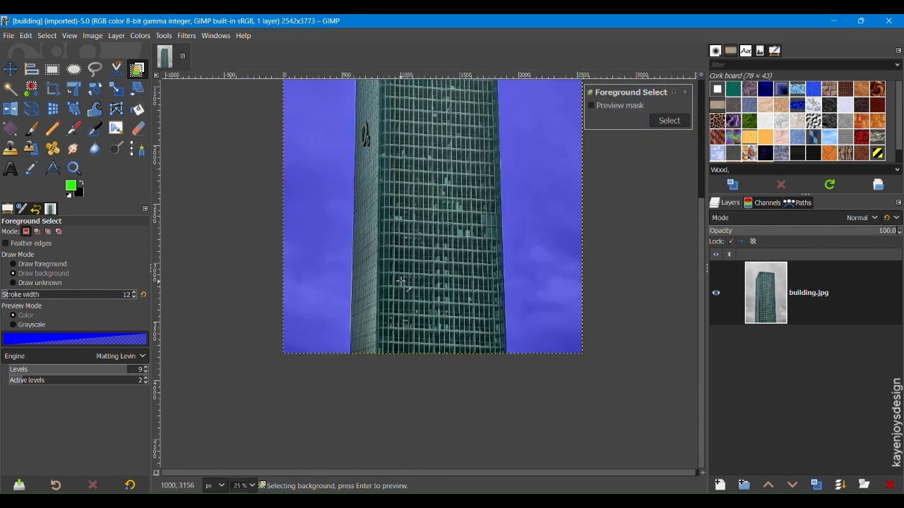
left_click(668, 120)
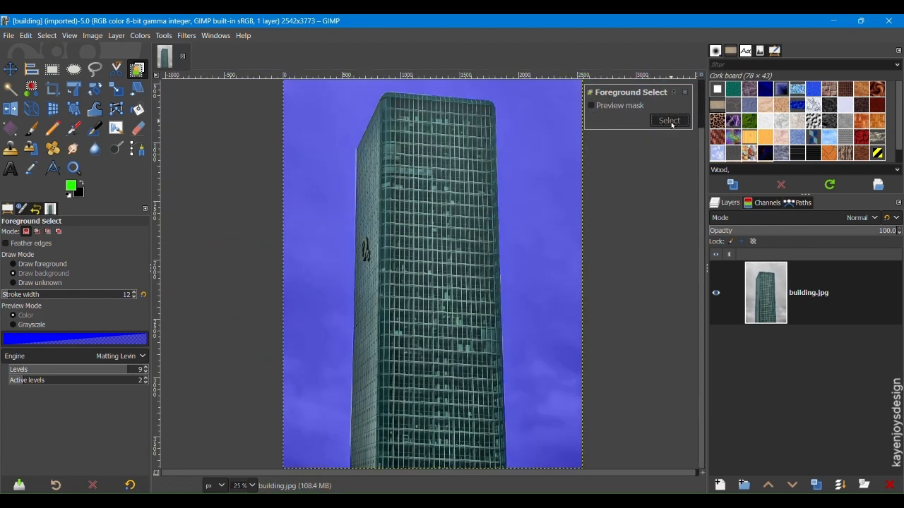
left_click(668, 120)
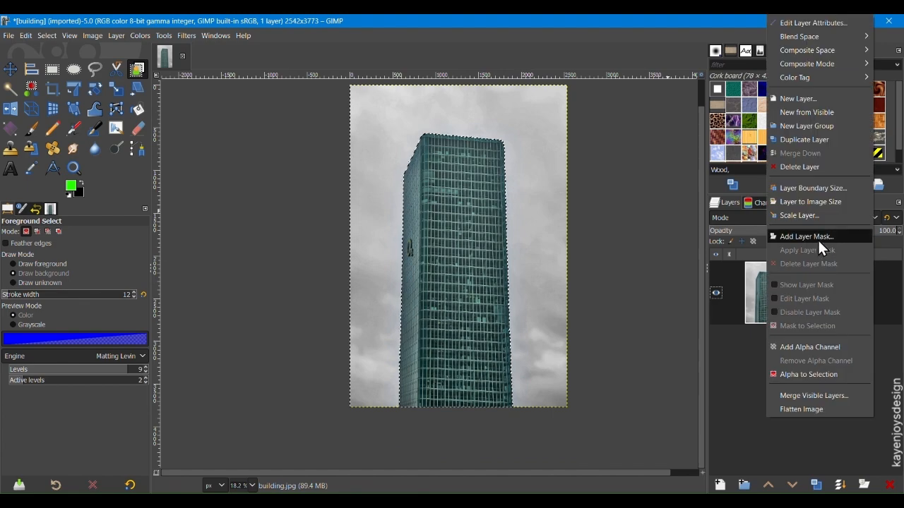
Step: Add a layer mask initialized from the tower selection, then deselect
left_click(806, 236)
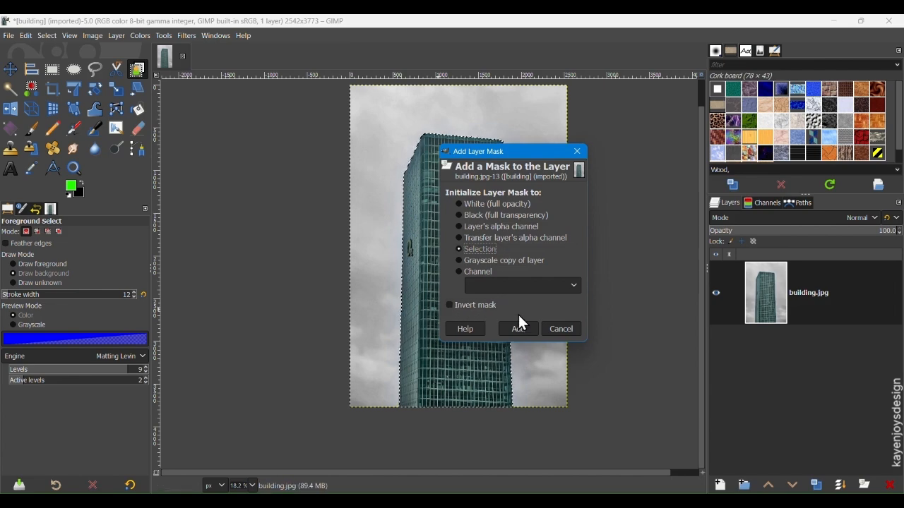
left_click(518, 329)
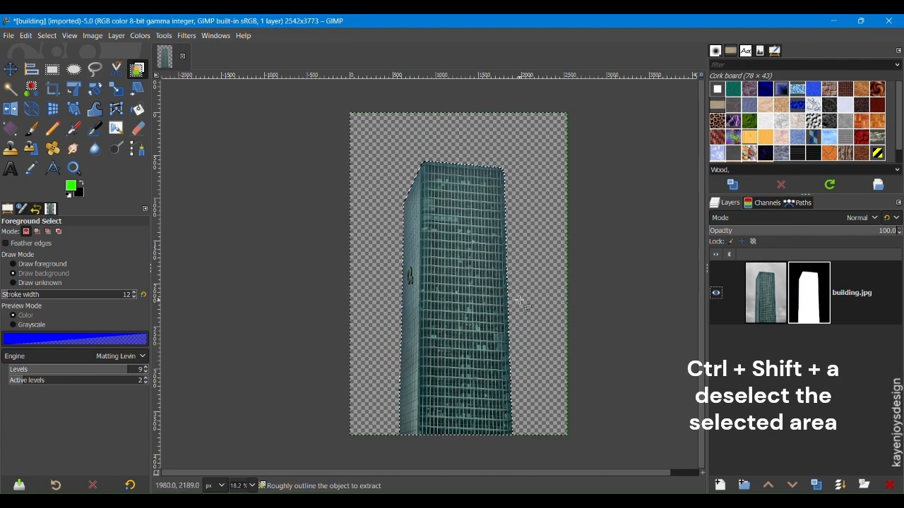
key("ctrl+shift+a")
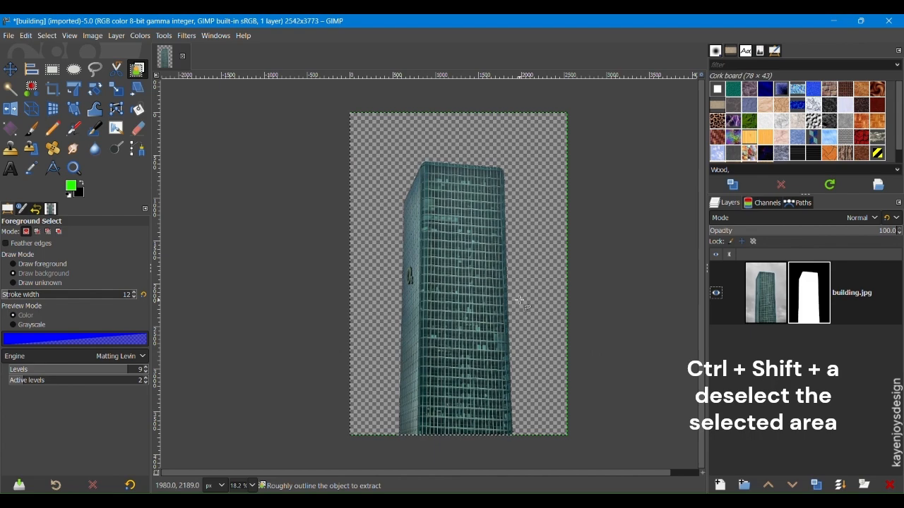